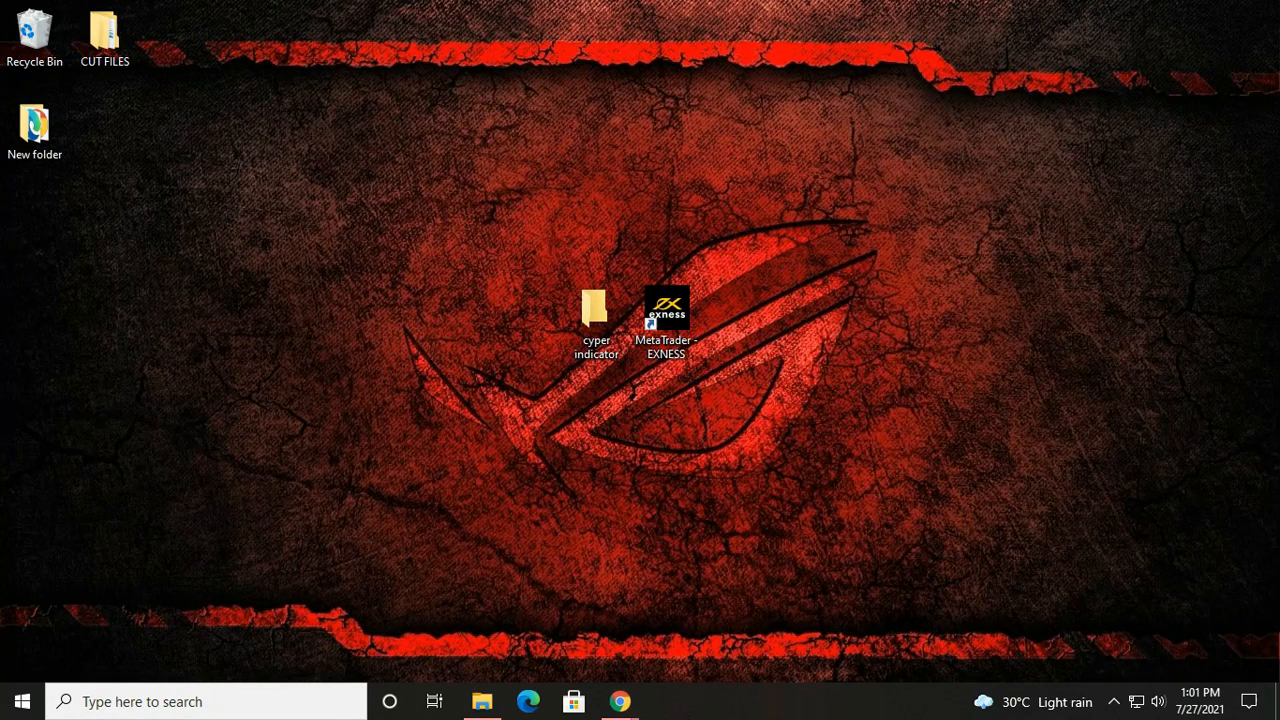
Browse the cyper indicator folder's INDICATOR subfolder, then its TEMPLATE subfolder holding Forex Cyper System.tpl.
click(596, 316)
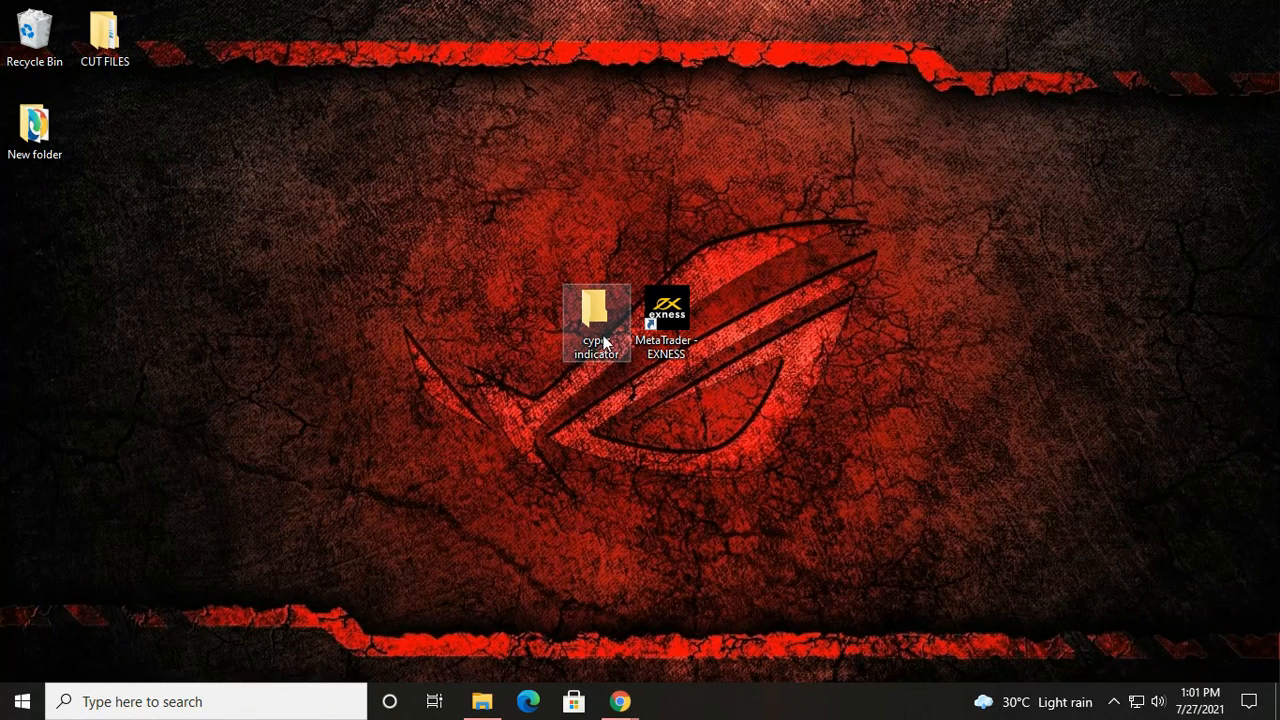
double_click(596, 320)
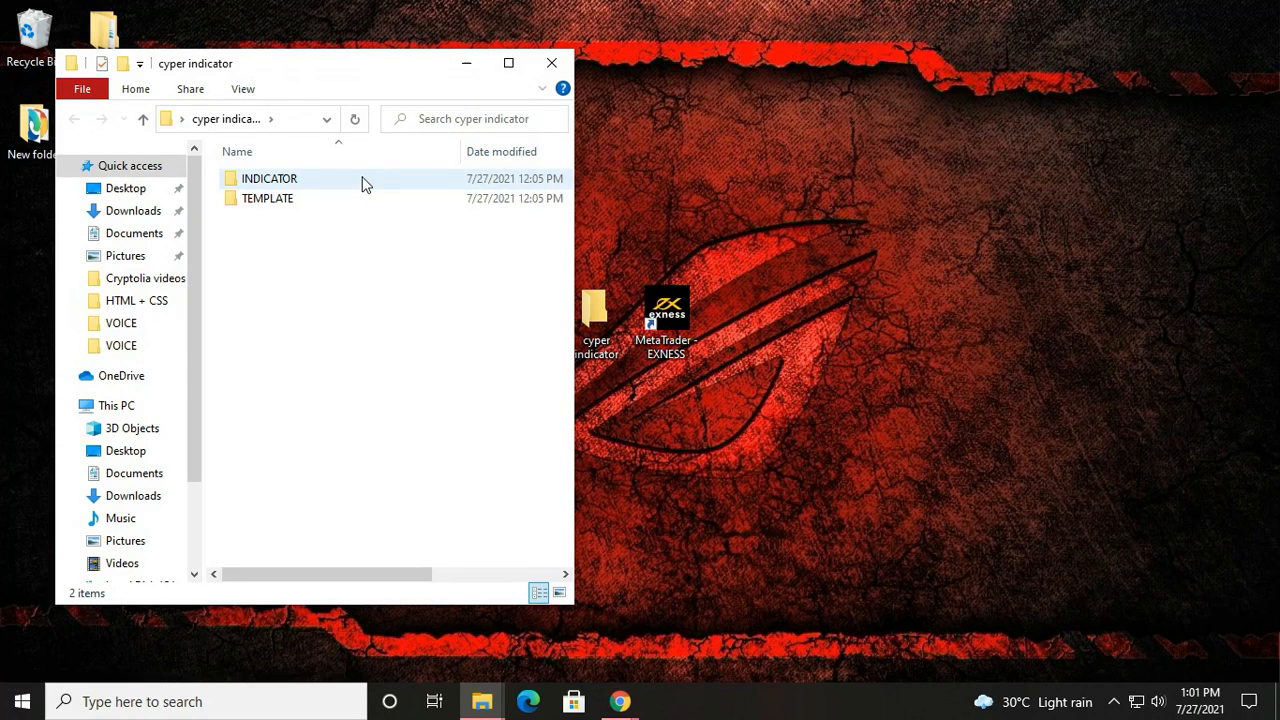
double_click(268, 178)
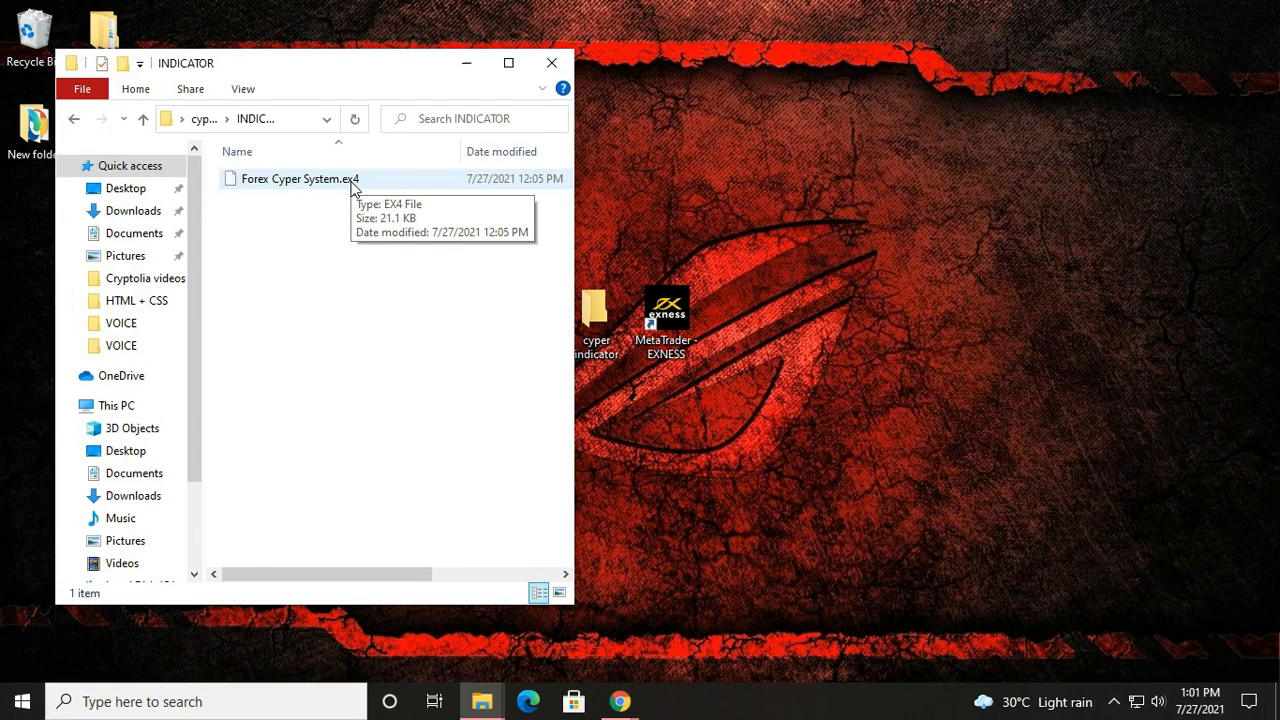
mouse_move(296, 260)
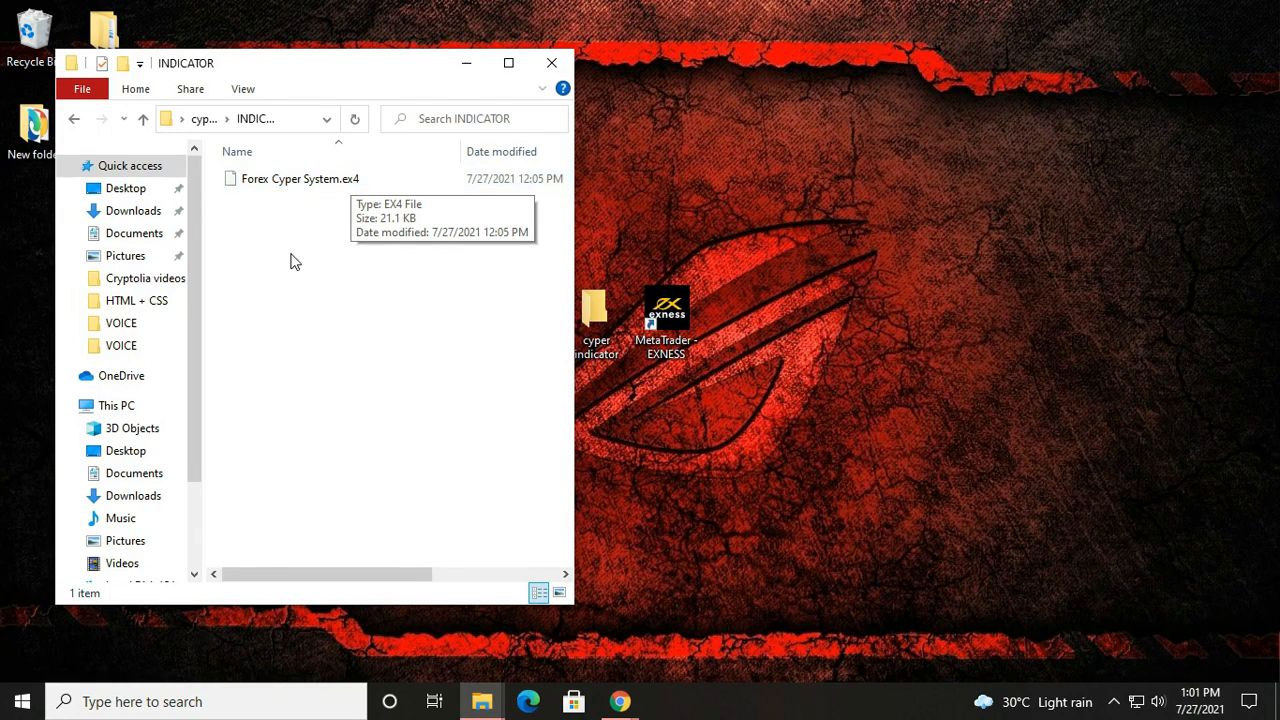
click(74, 118)
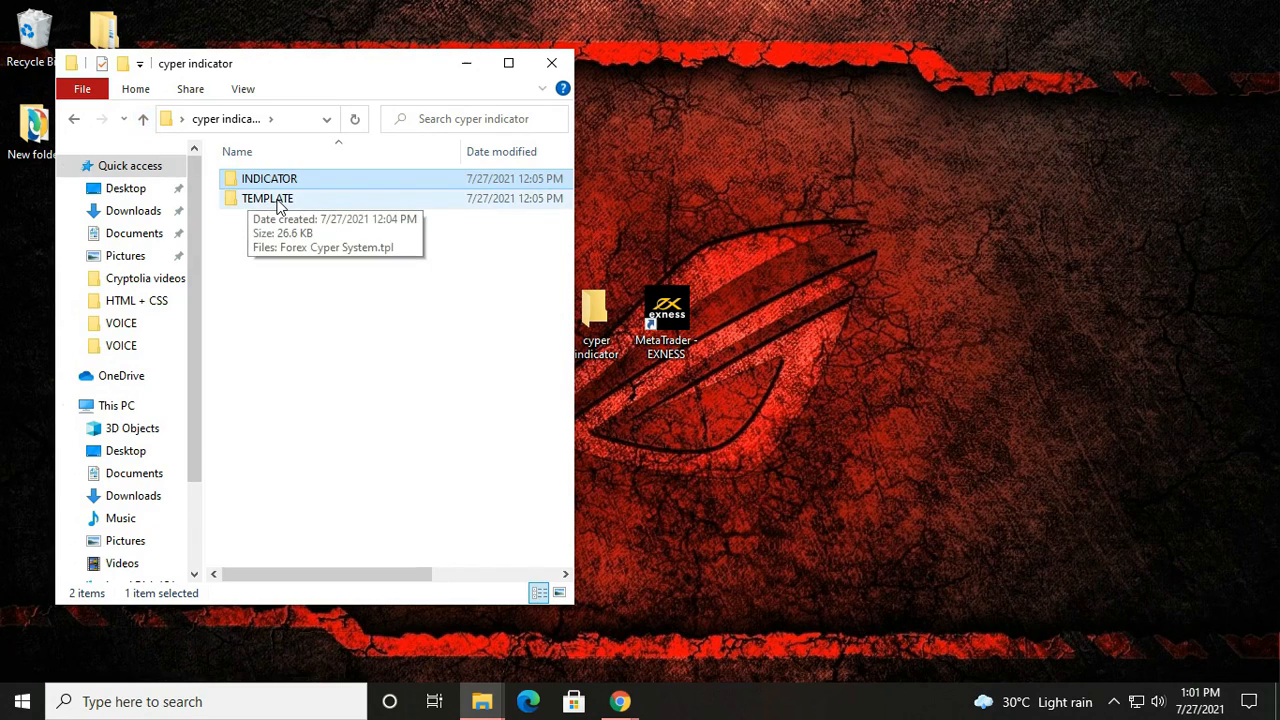
double_click(268, 198)
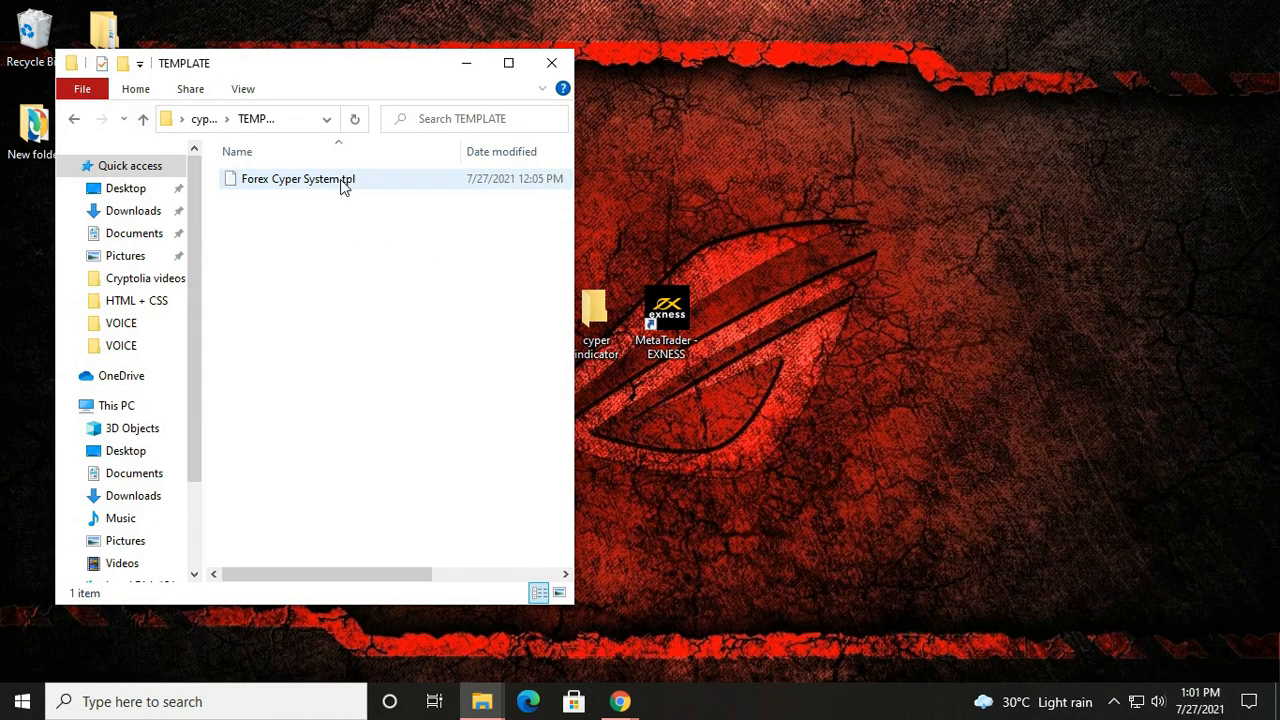
mouse_move(320, 184)
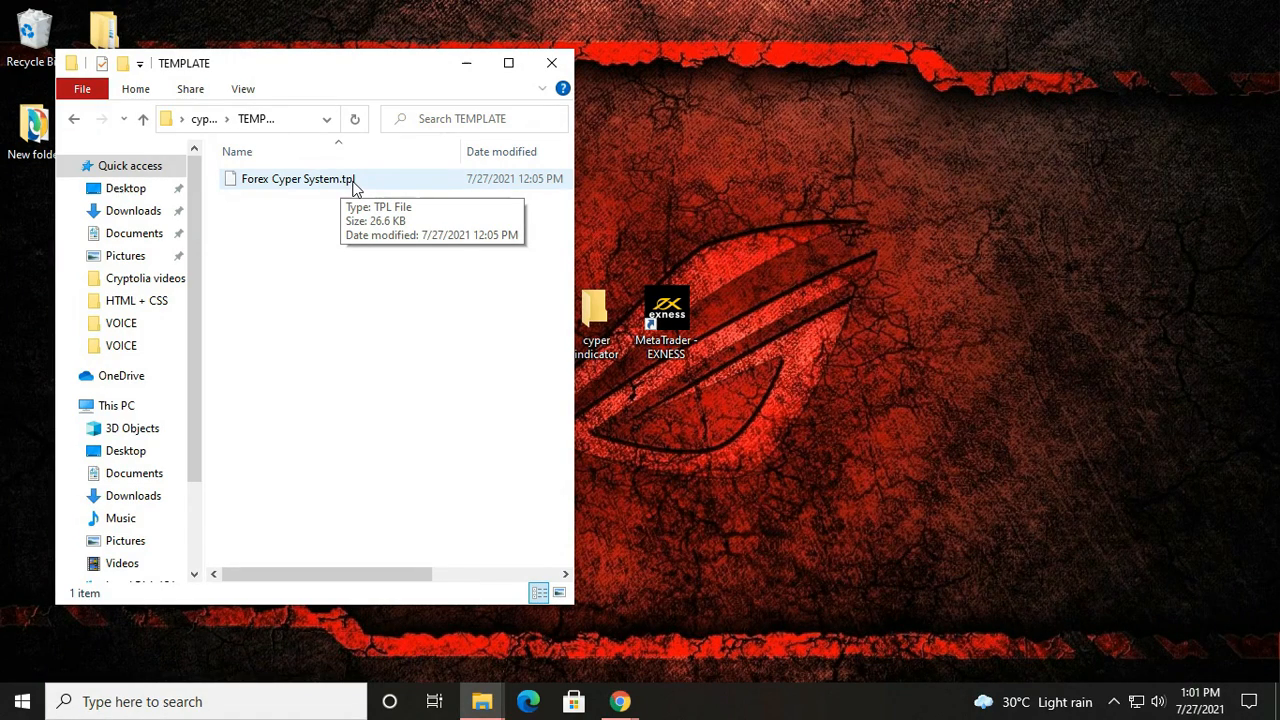
mouse_move(308, 238)
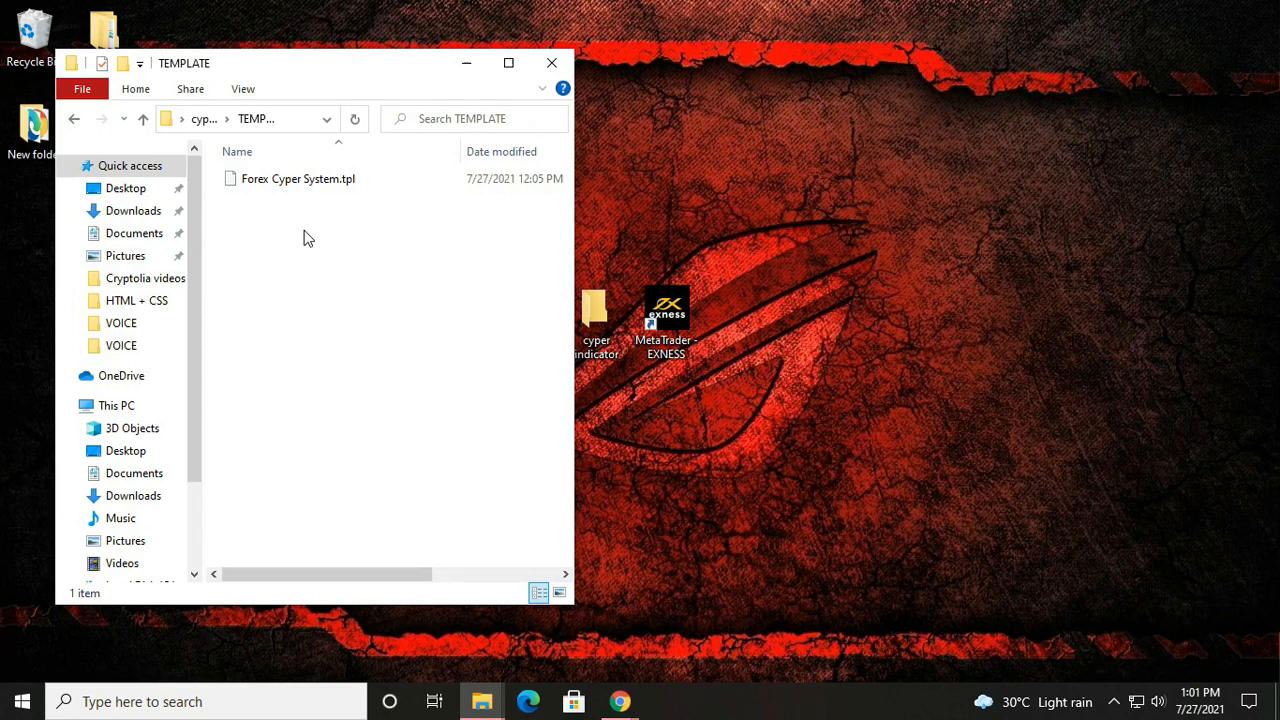
mouse_move(392, 192)
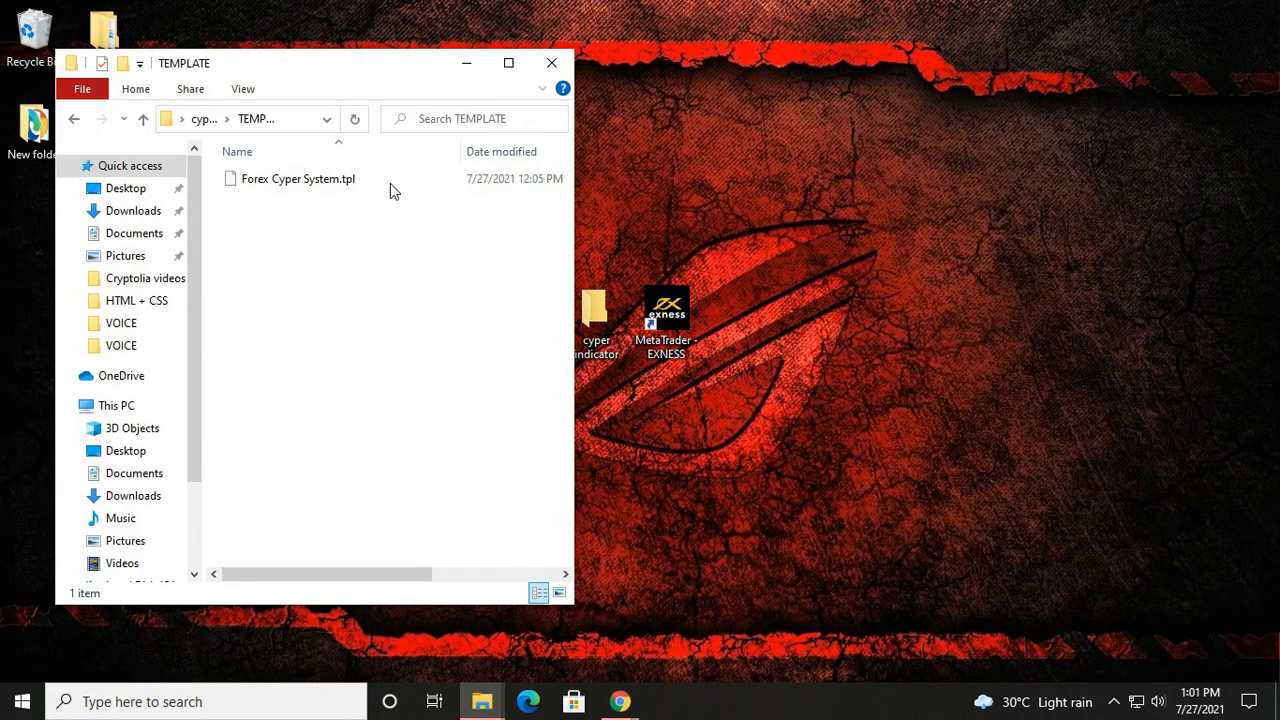
Copy Forex Cyper System.ex4 from the INDICATOR subfolder and switch back to MetaTrader 4.
click(552, 62)
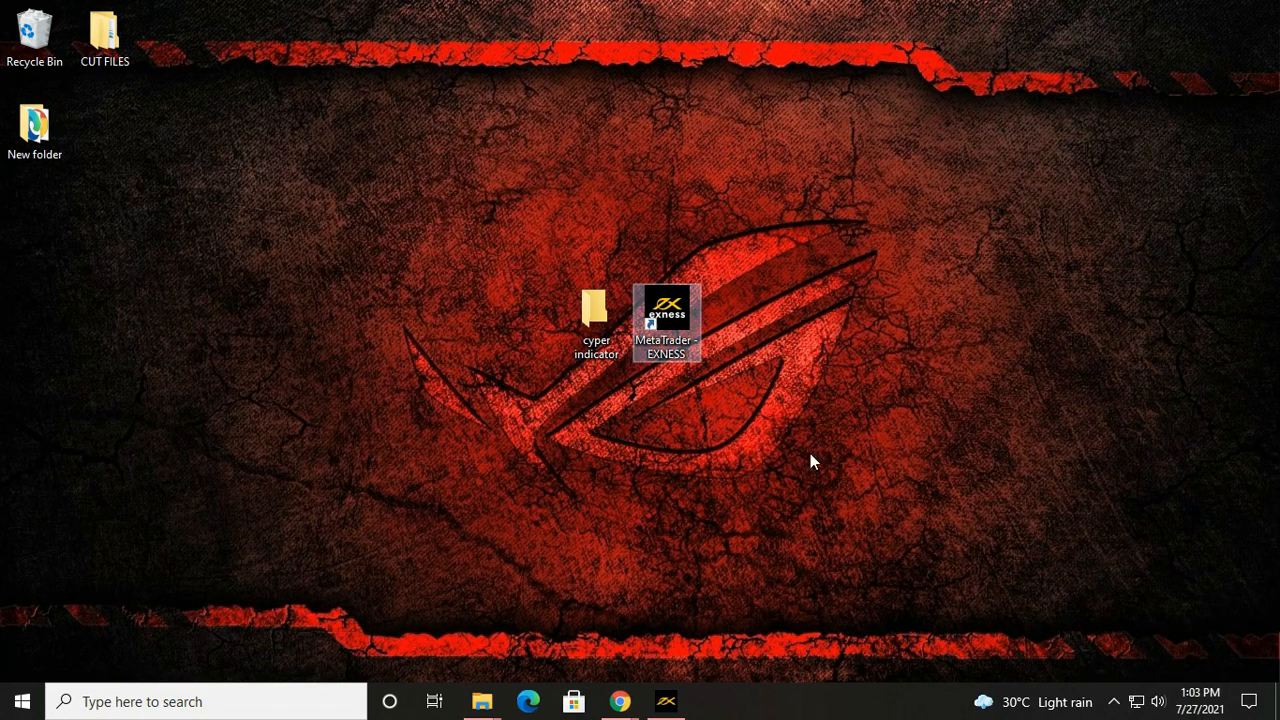
double_click(596, 310)
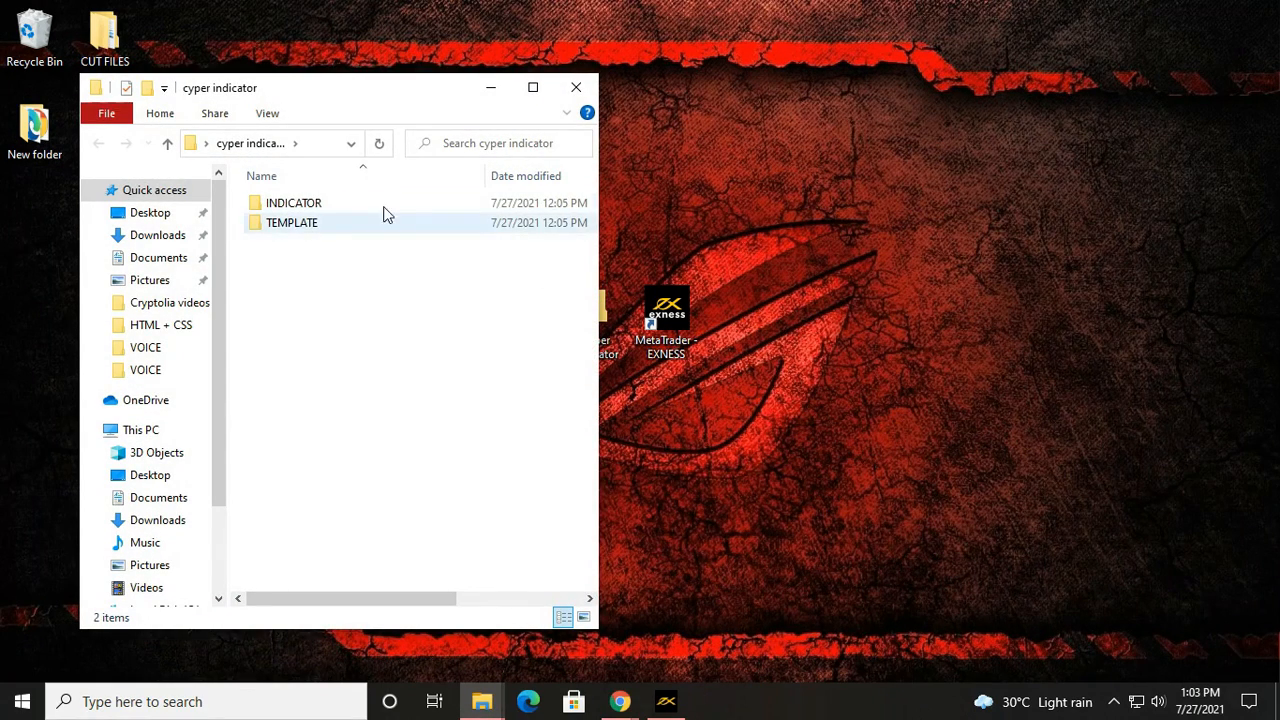
double_click(294, 202)
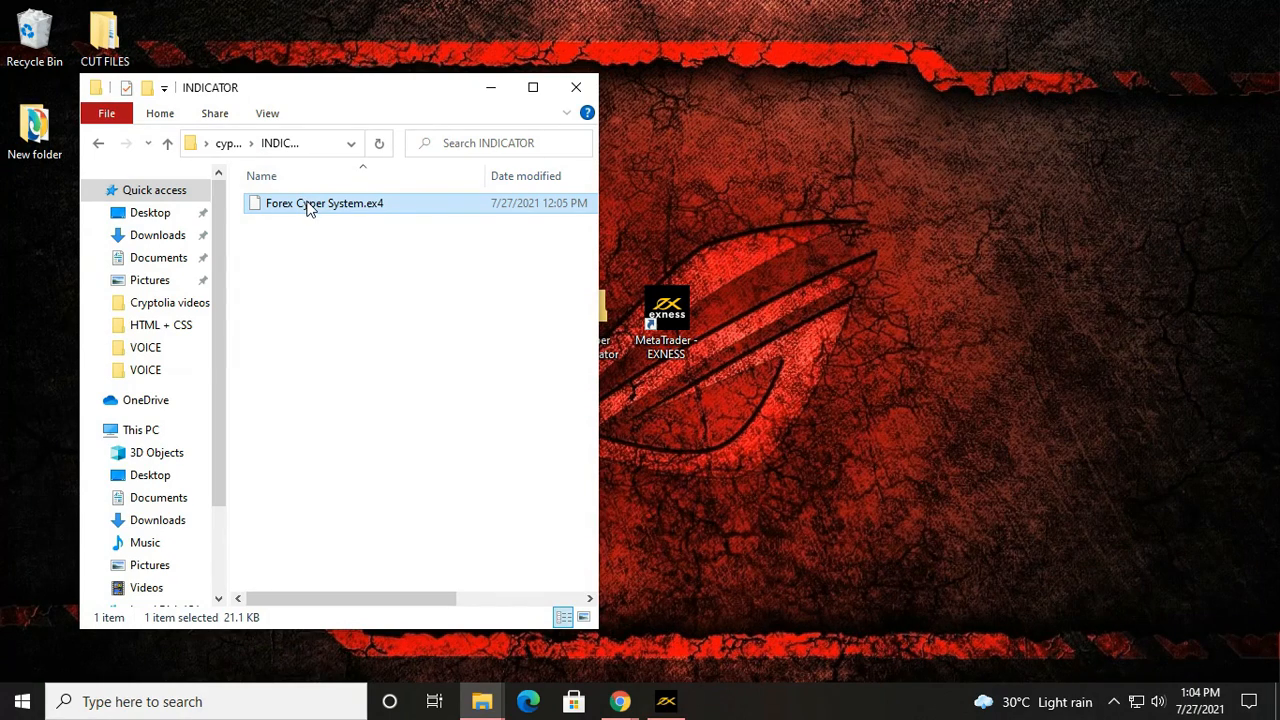
right_click(324, 204)
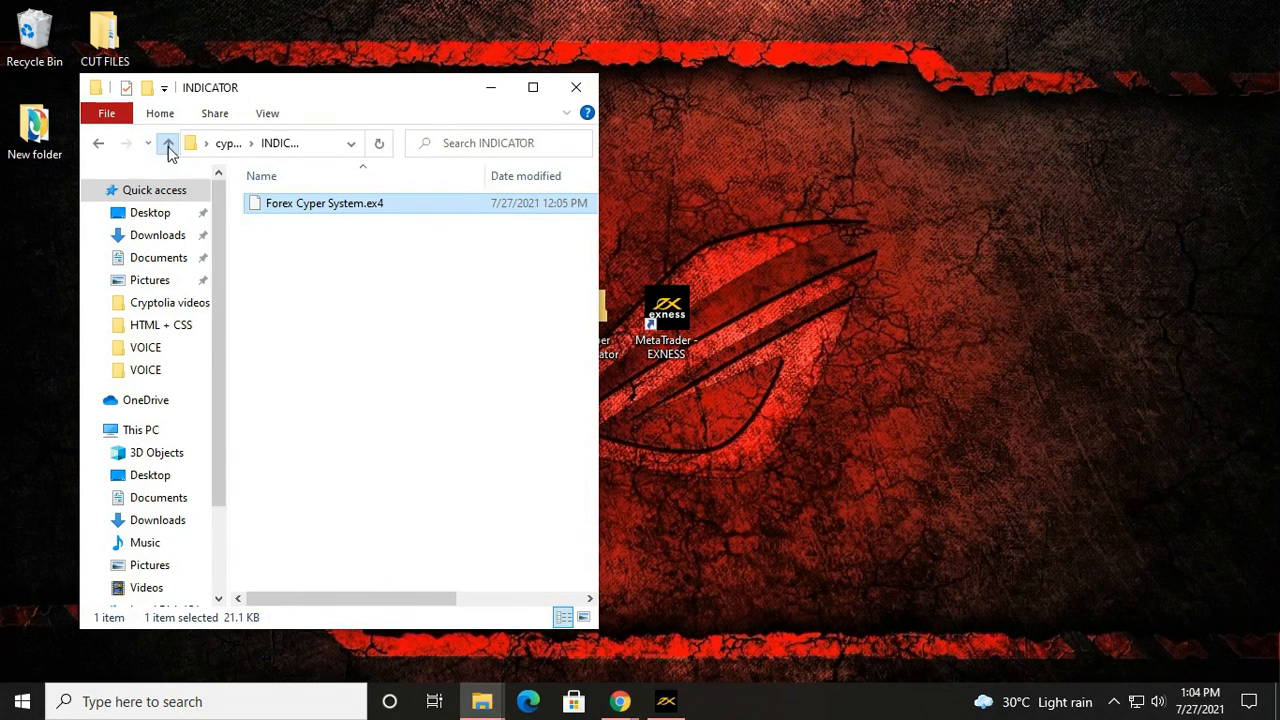
click(576, 88)
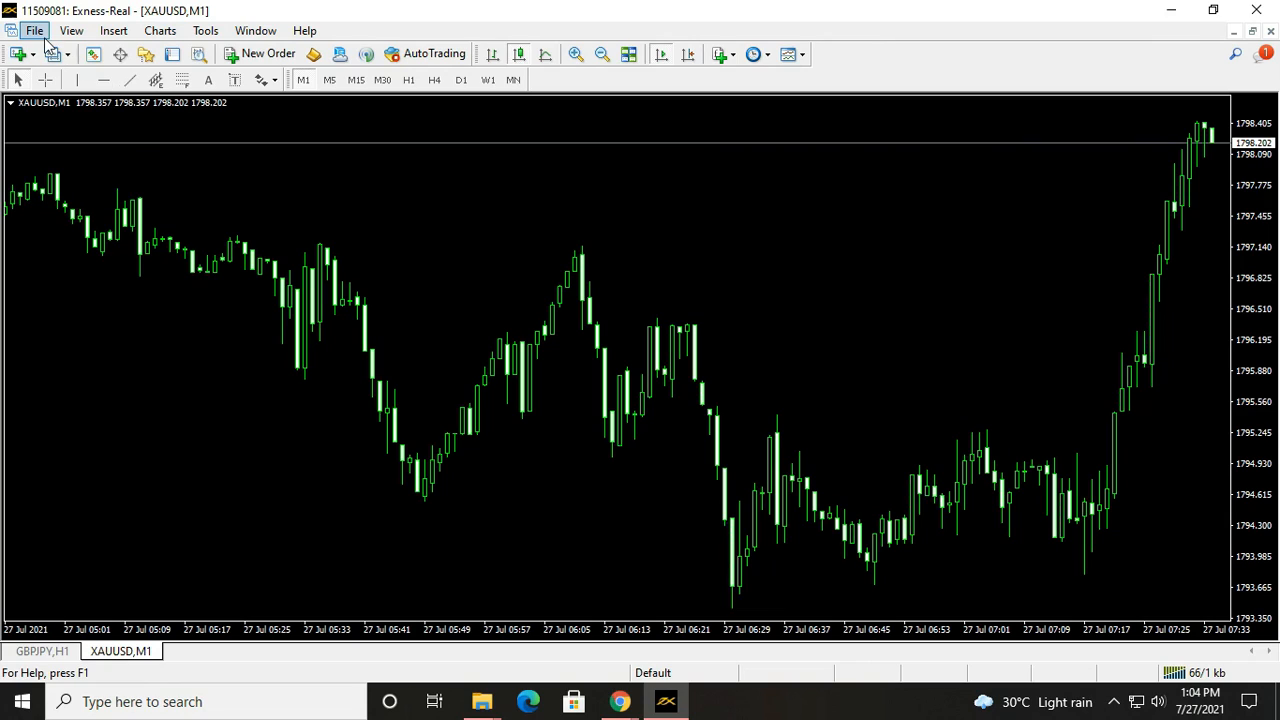
Paste Forex Cyper System.ex4 into the MT4 data folder's MQL4 > Indicators directory.
click(34, 30)
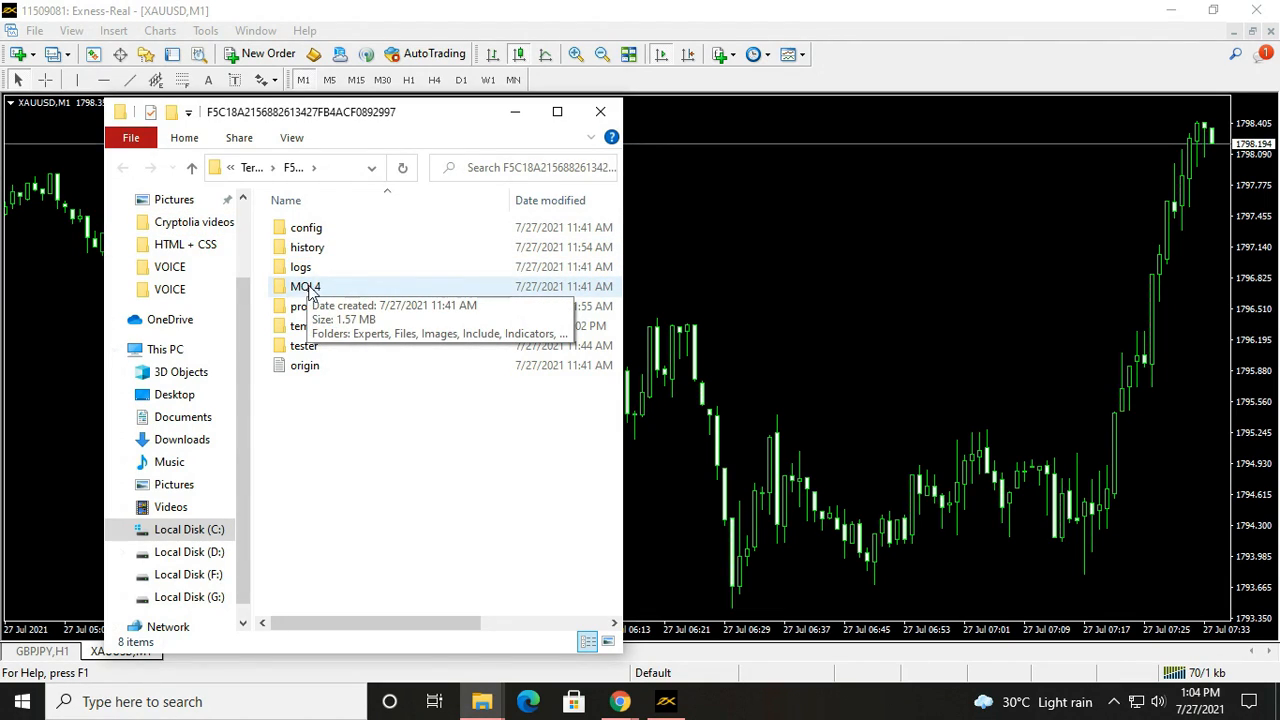
double_click(304, 288)
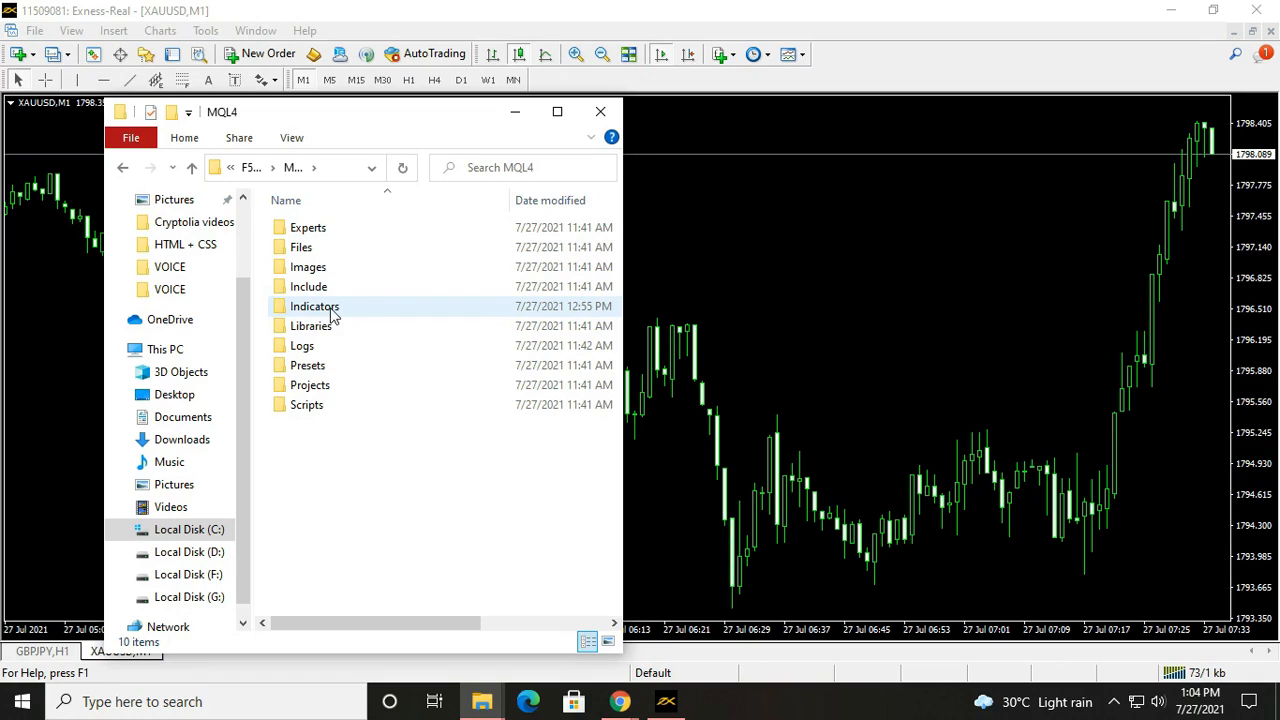
double_click(314, 306)
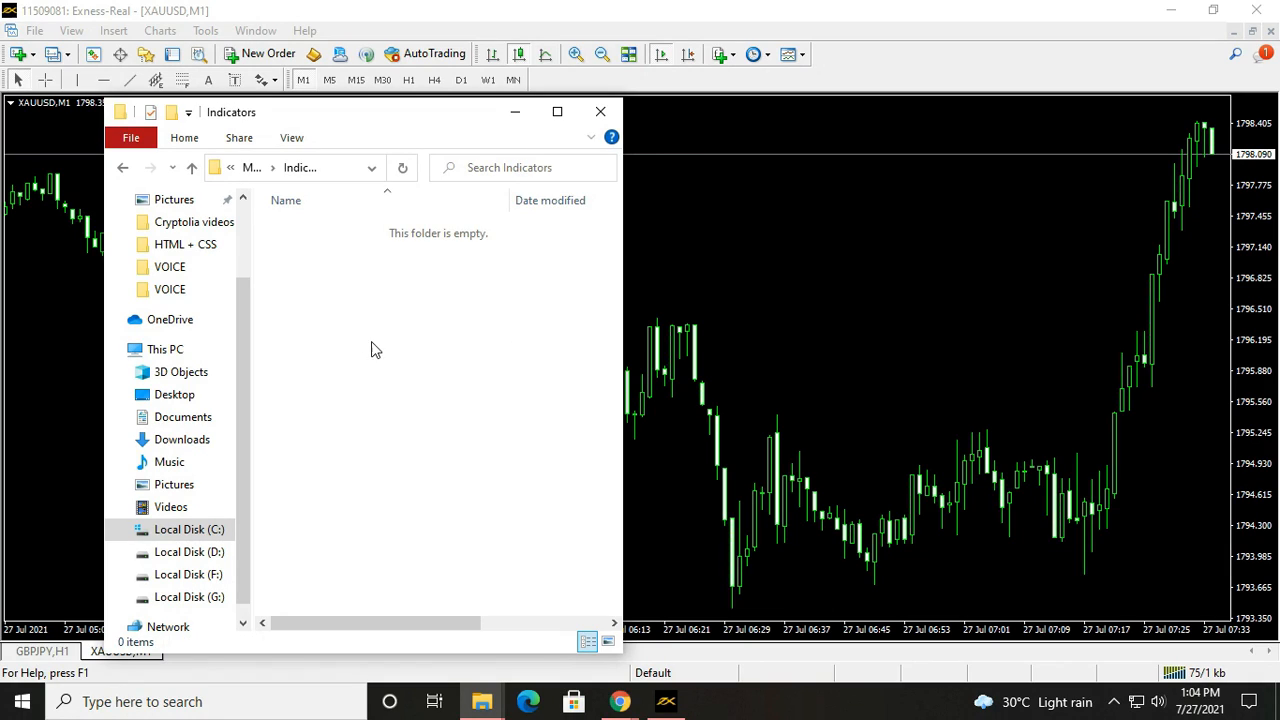
mouse_move(372, 370)
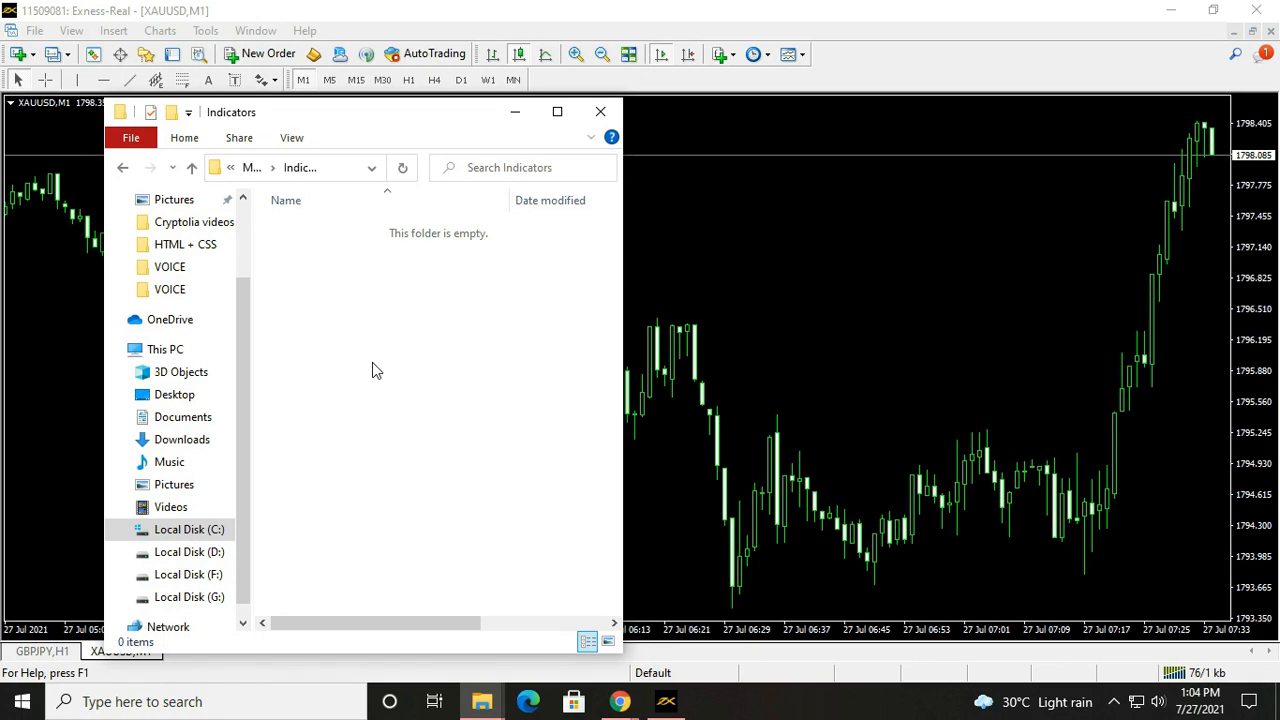
right_click(376, 360)
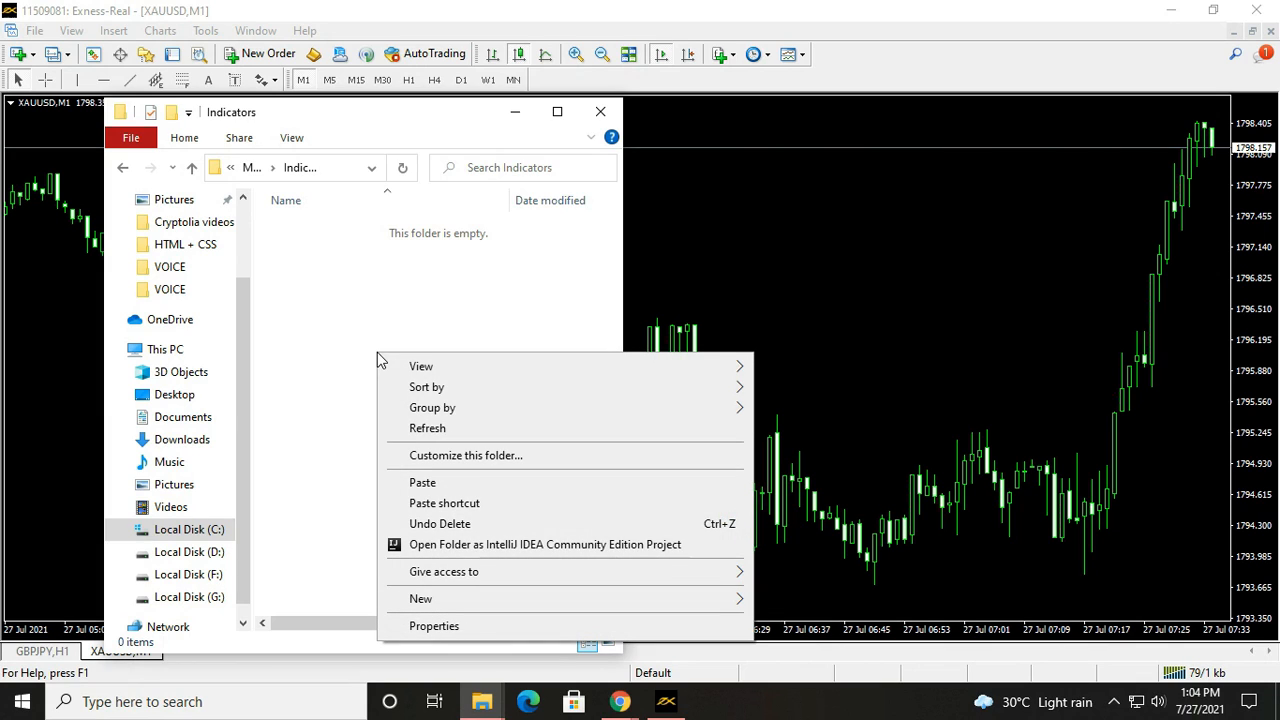
click(422, 482)
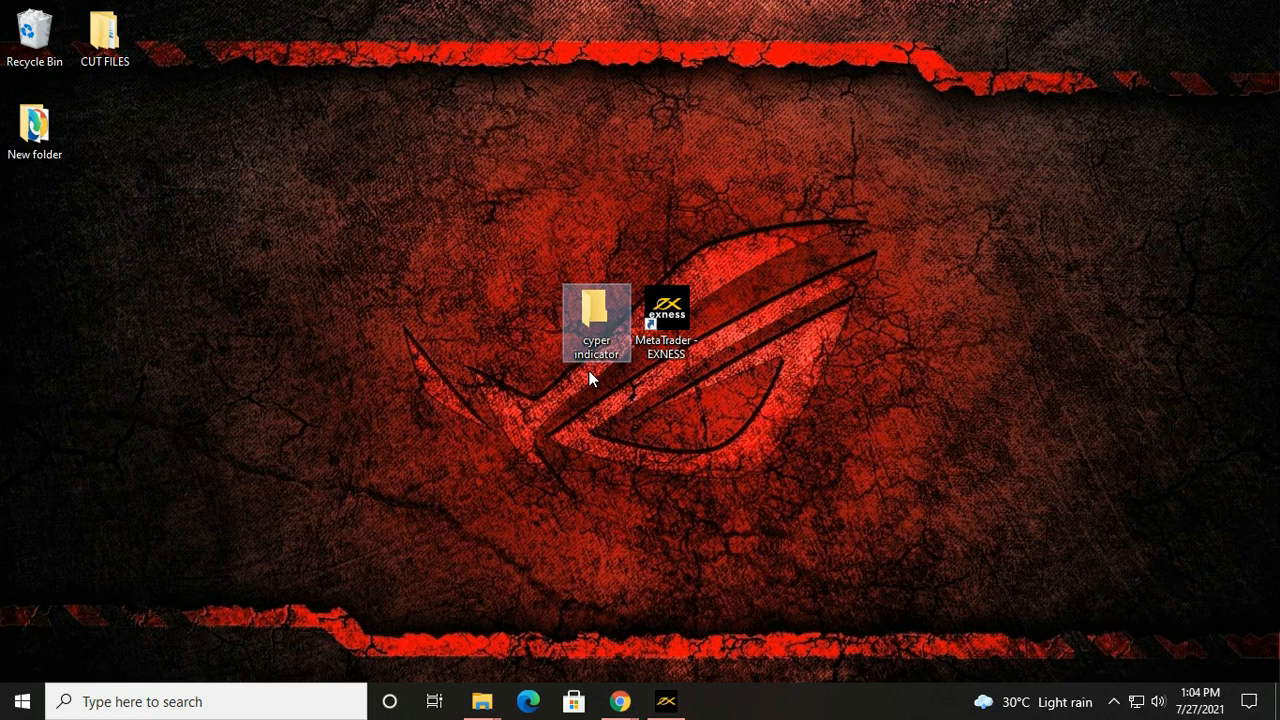
Copy Forex Cyper System.tpl from the cyper indicator TEMPLATE subfolder.
double_click(596, 318)
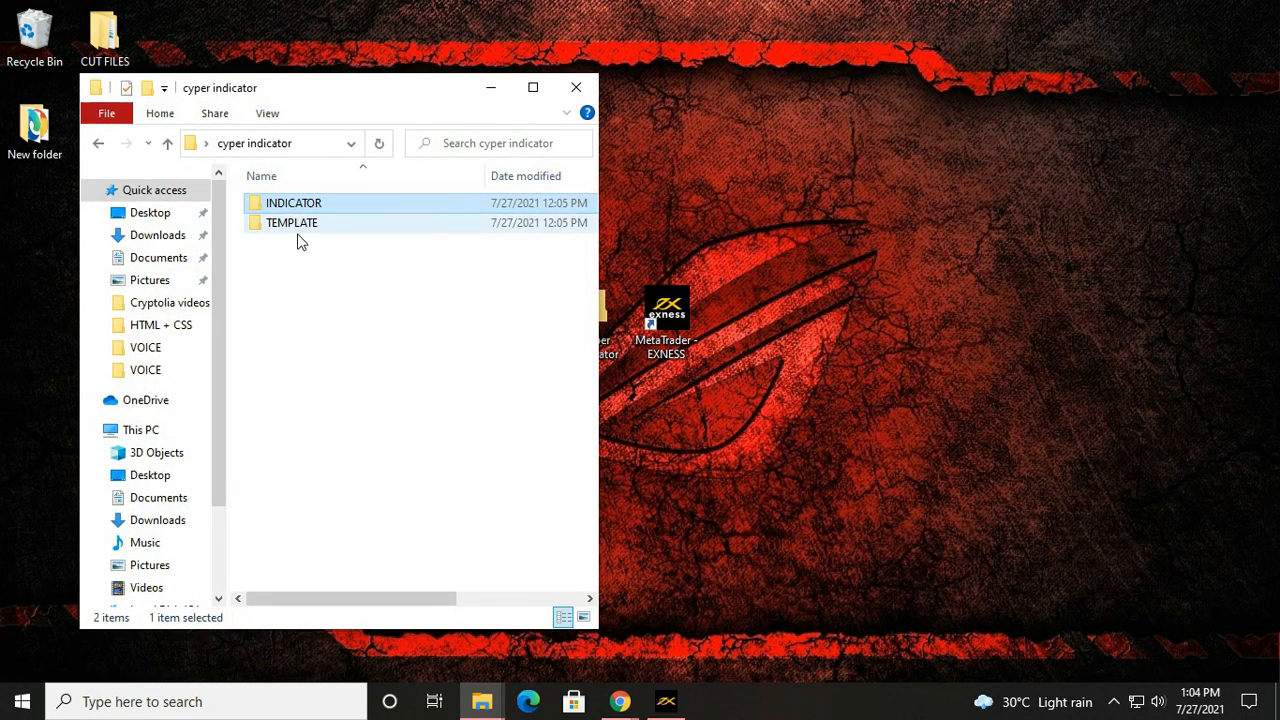
double_click(292, 222)
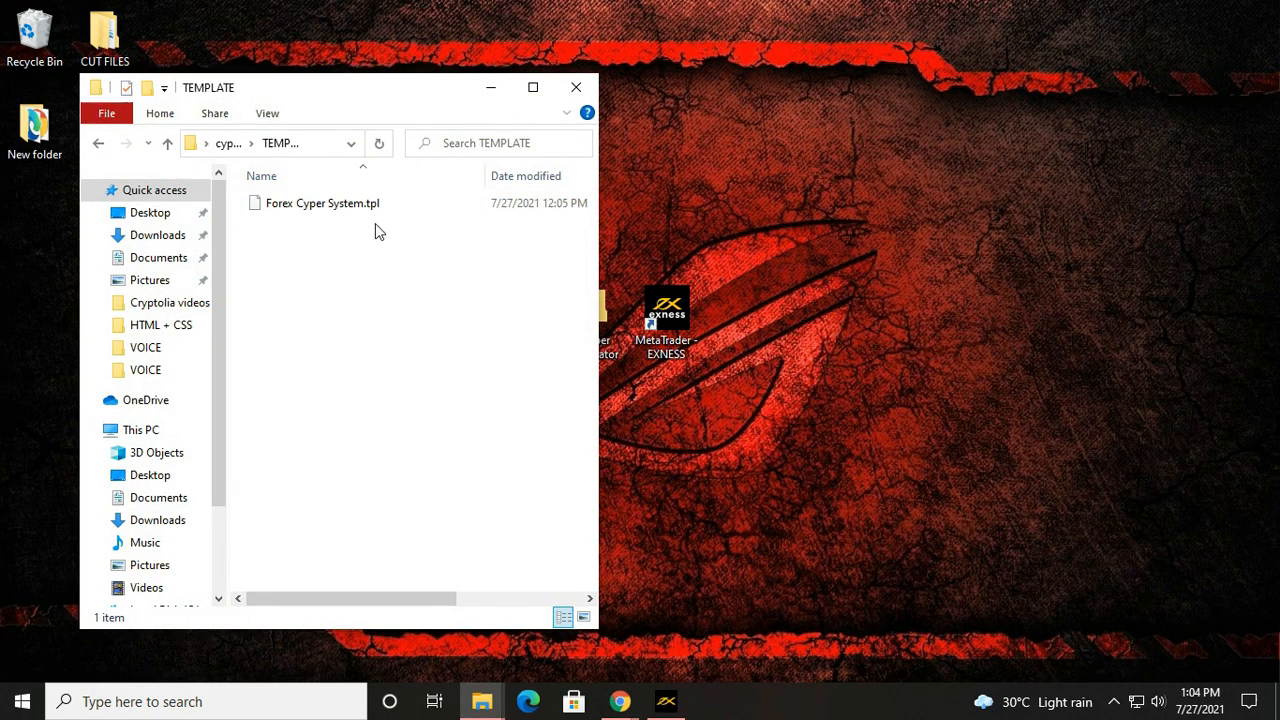
click(322, 202)
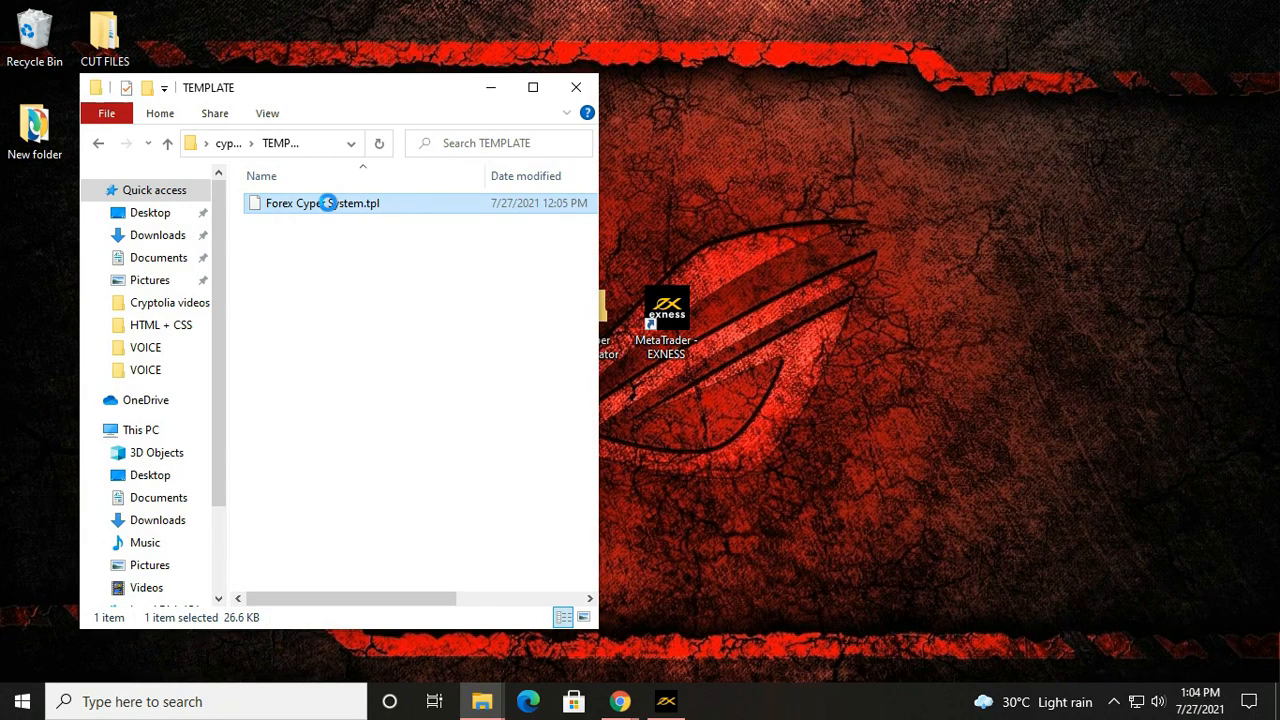
right_click(322, 204)
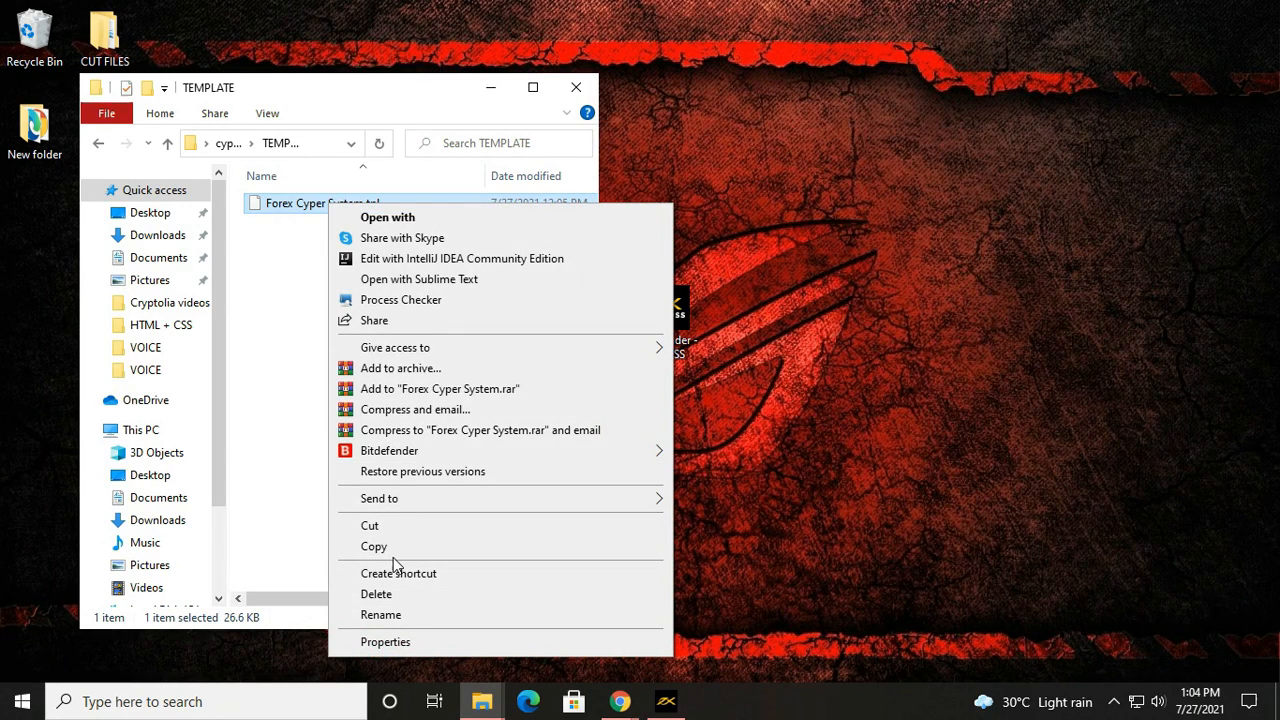
click(460, 404)
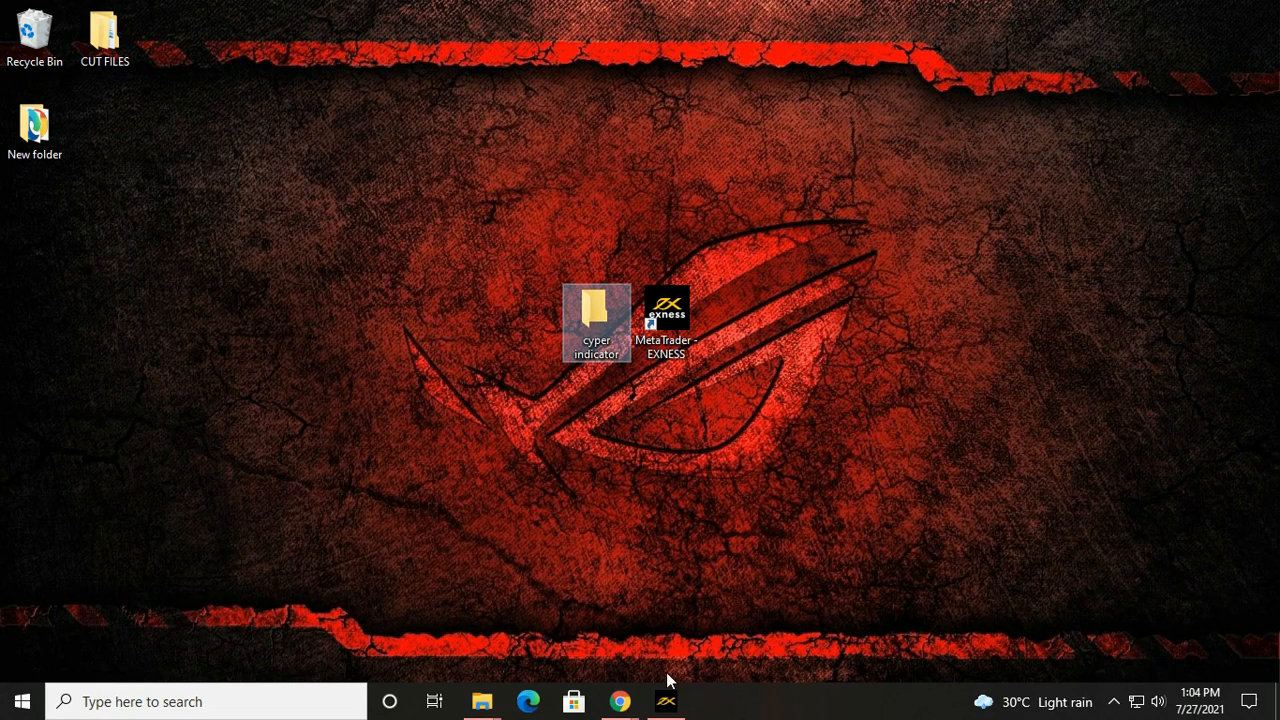
Paste Forex Cyper System.tpl into the MT4 data folder's templates directory and close the window.
click(34, 30)
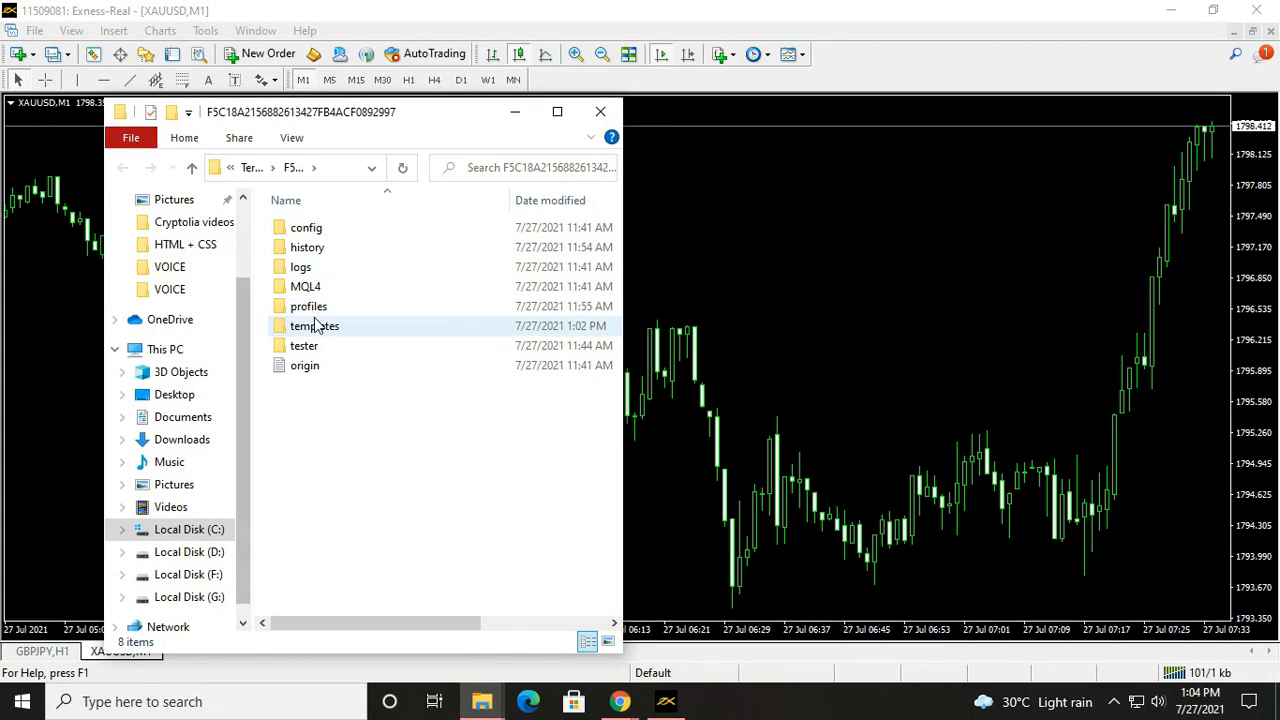
double_click(316, 324)
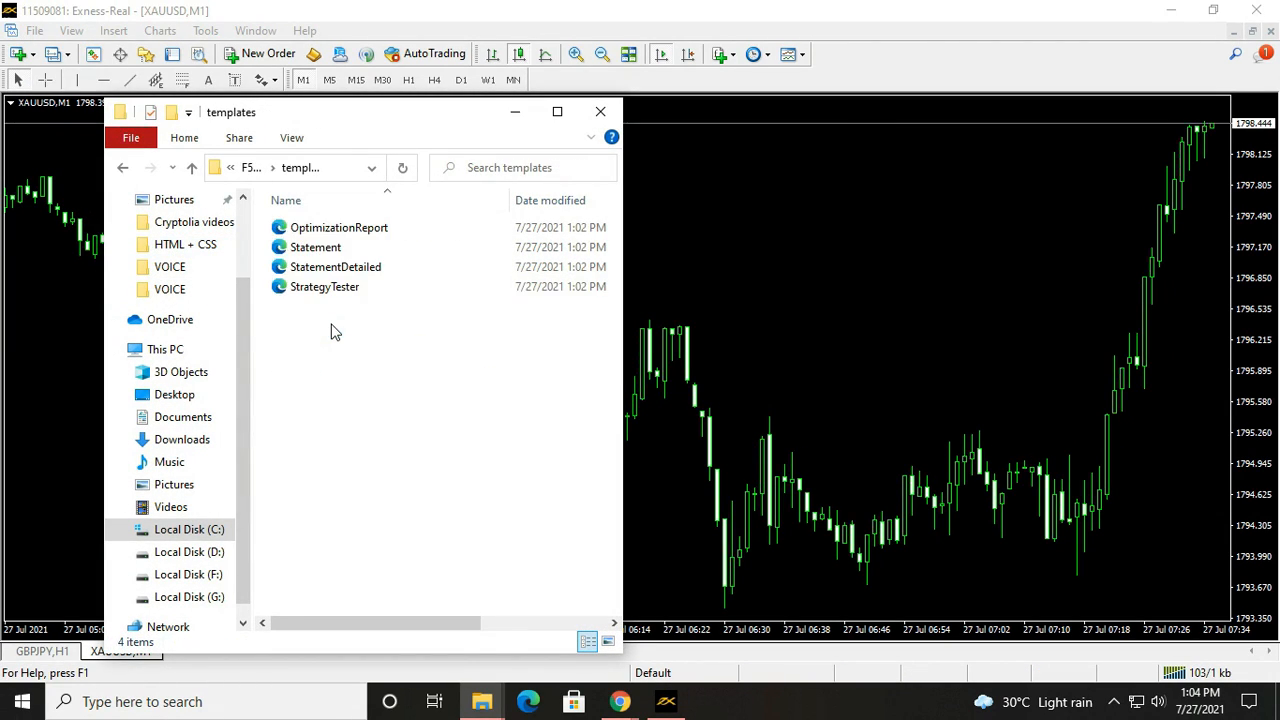
right_click(336, 332)
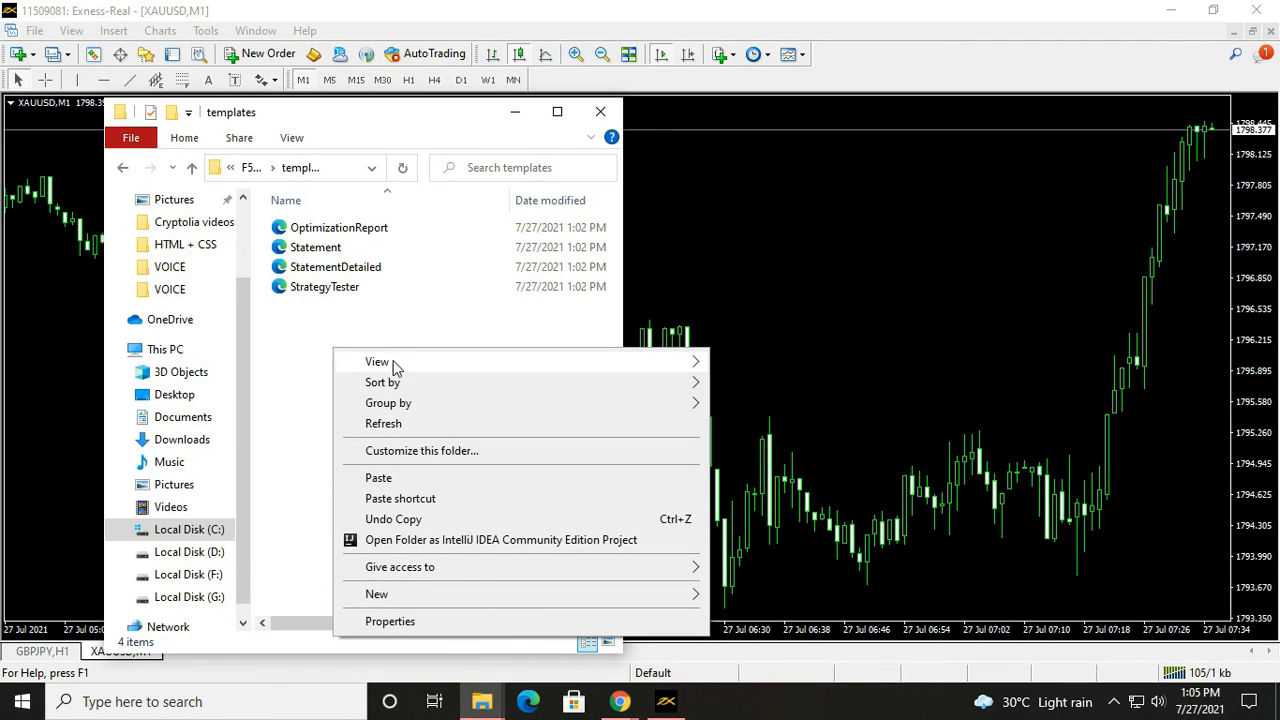
click(378, 476)
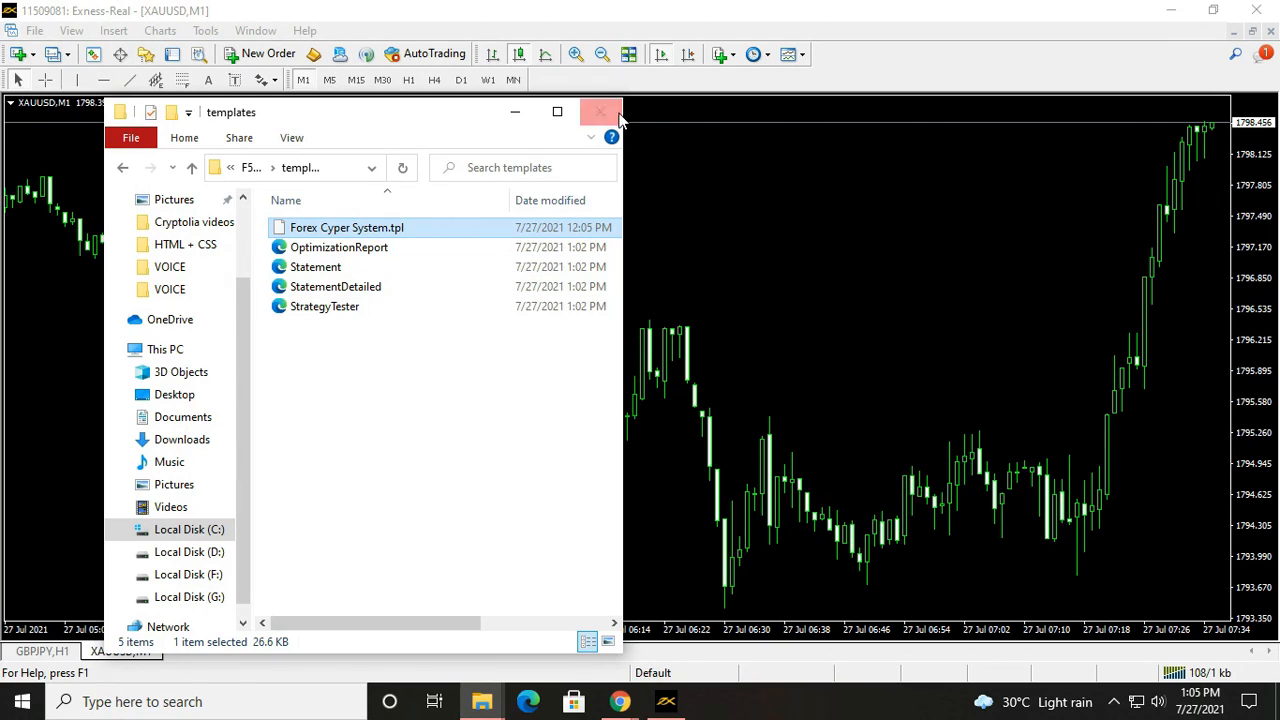
click(600, 112)
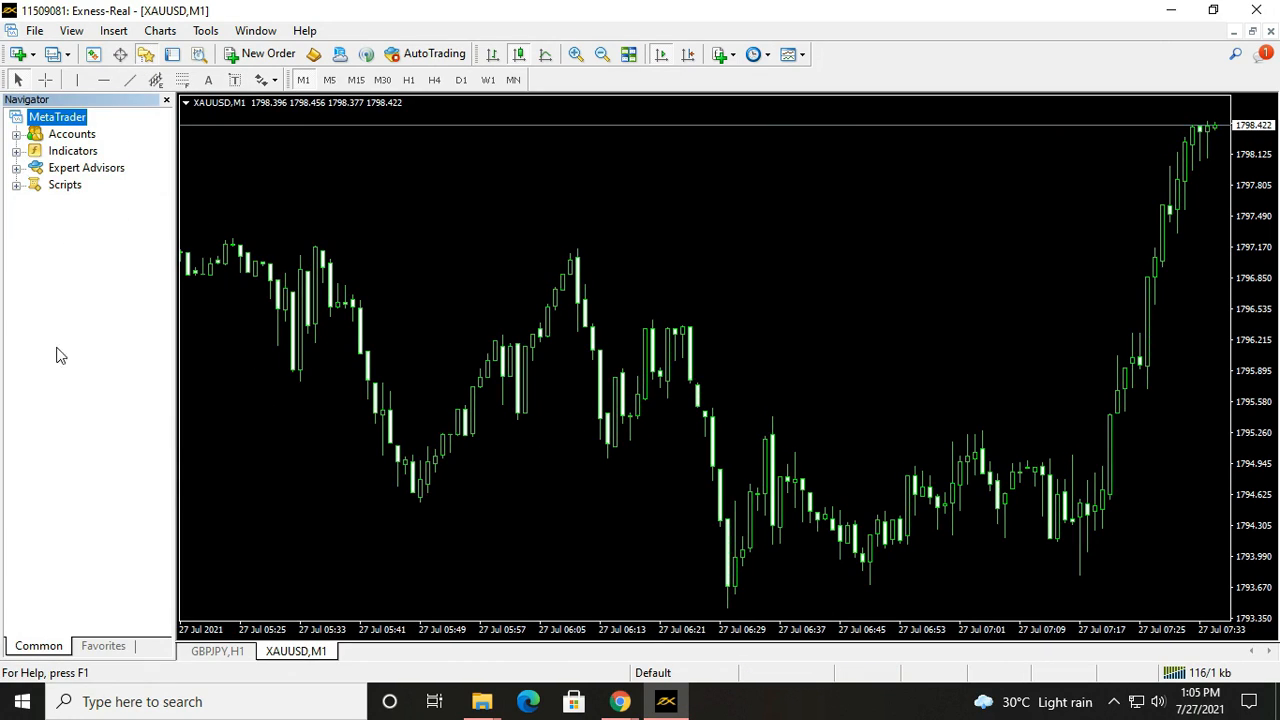
mouse_move(312, 504)
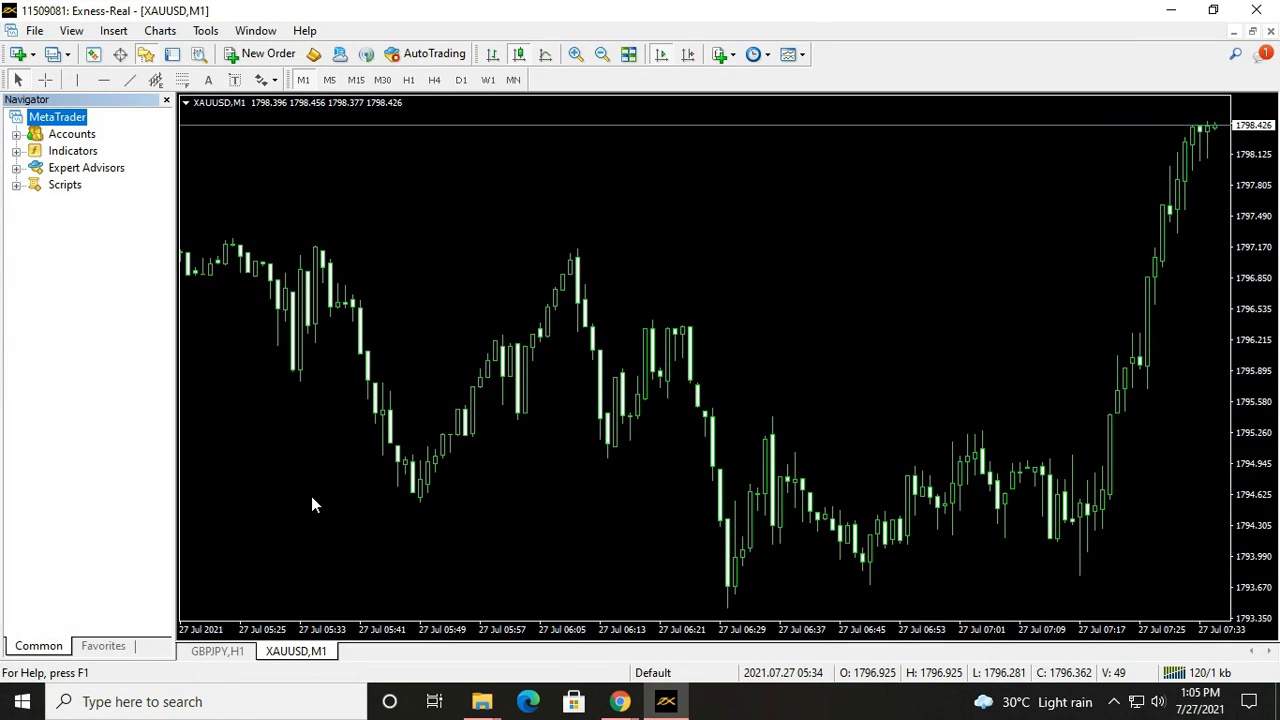
mouse_move(264, 358)
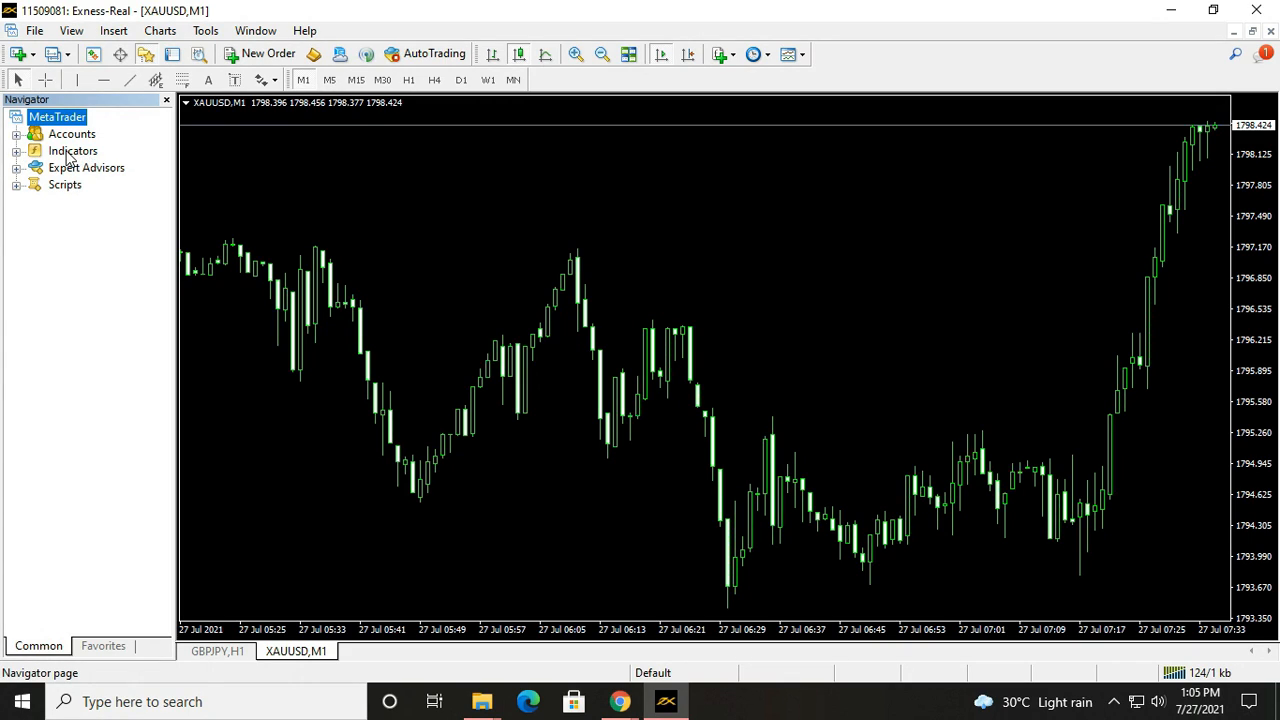
Refresh the Navigator indicator list and attach Forex Cyper System to the XAUUSD chart with default inputs.
click(16, 150)
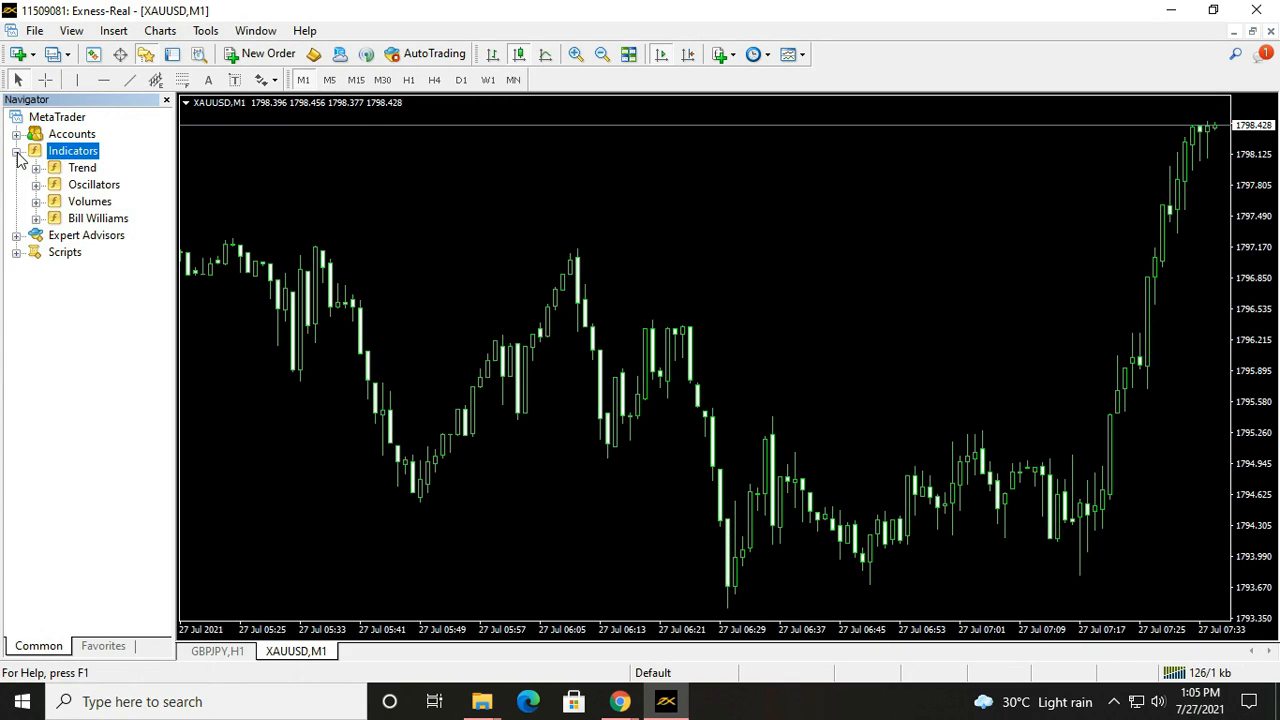
mouse_move(84, 228)
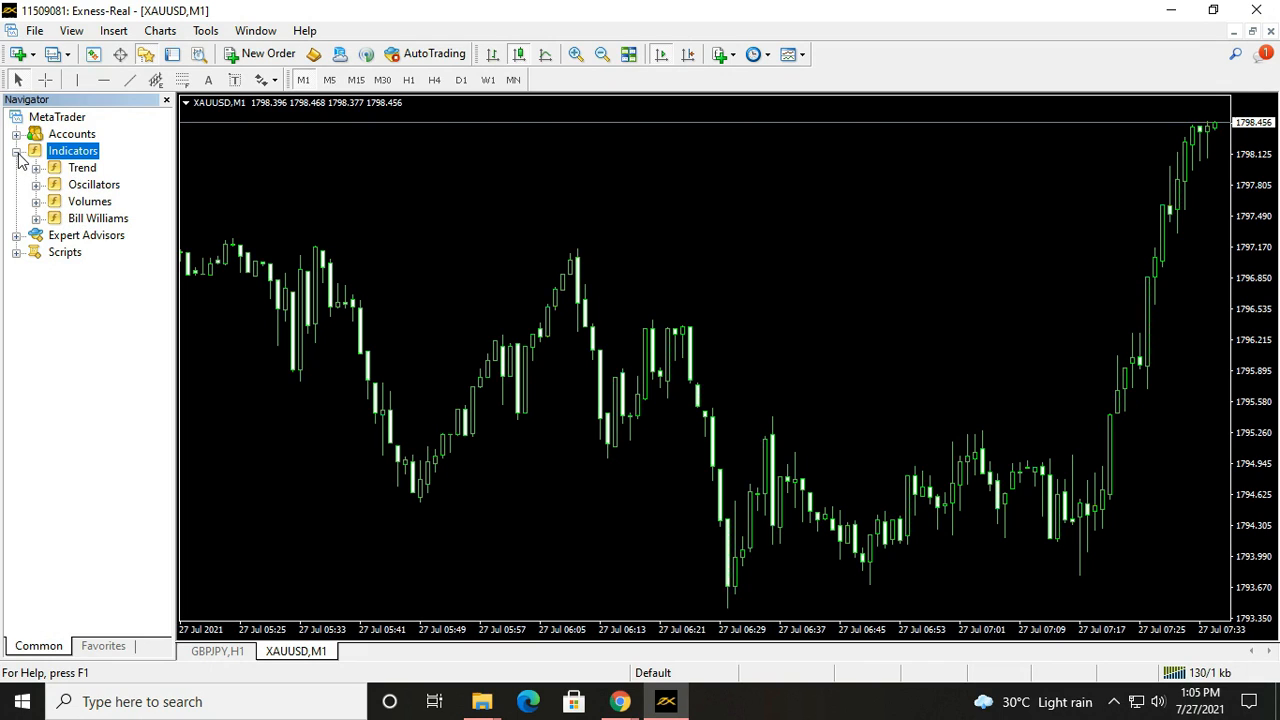
right_click(72, 150)
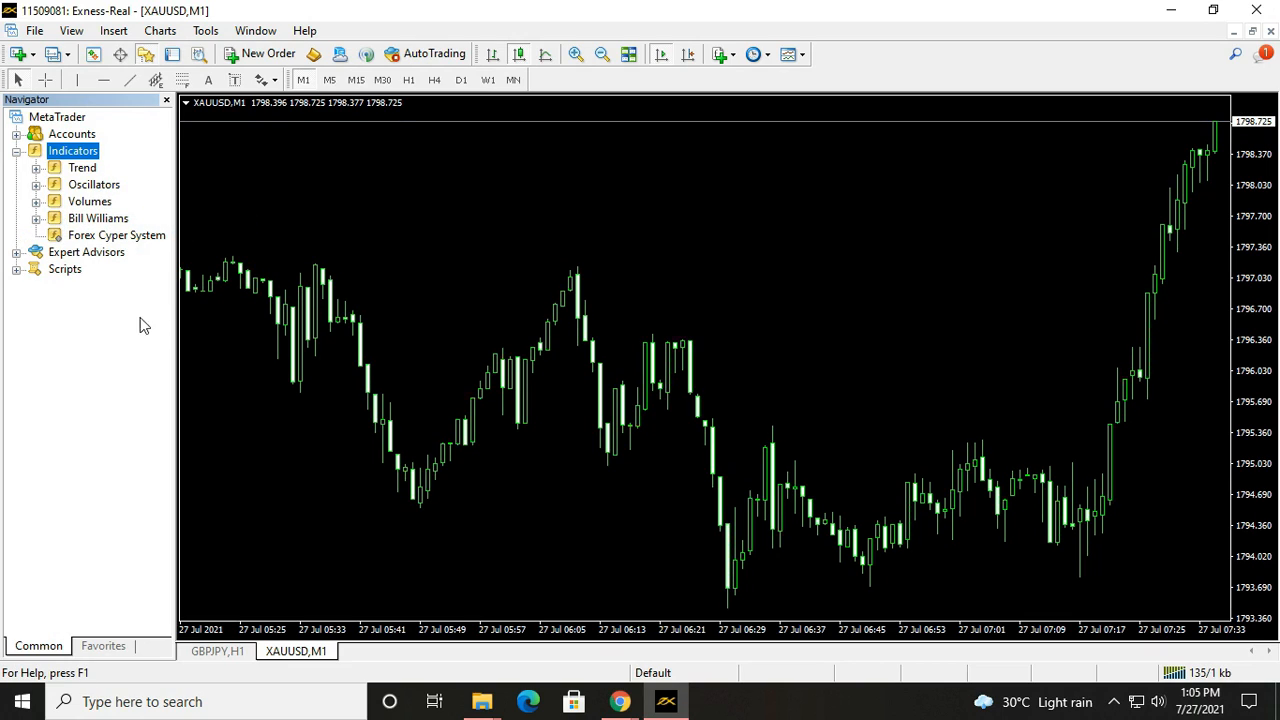
mouse_move(116, 234)
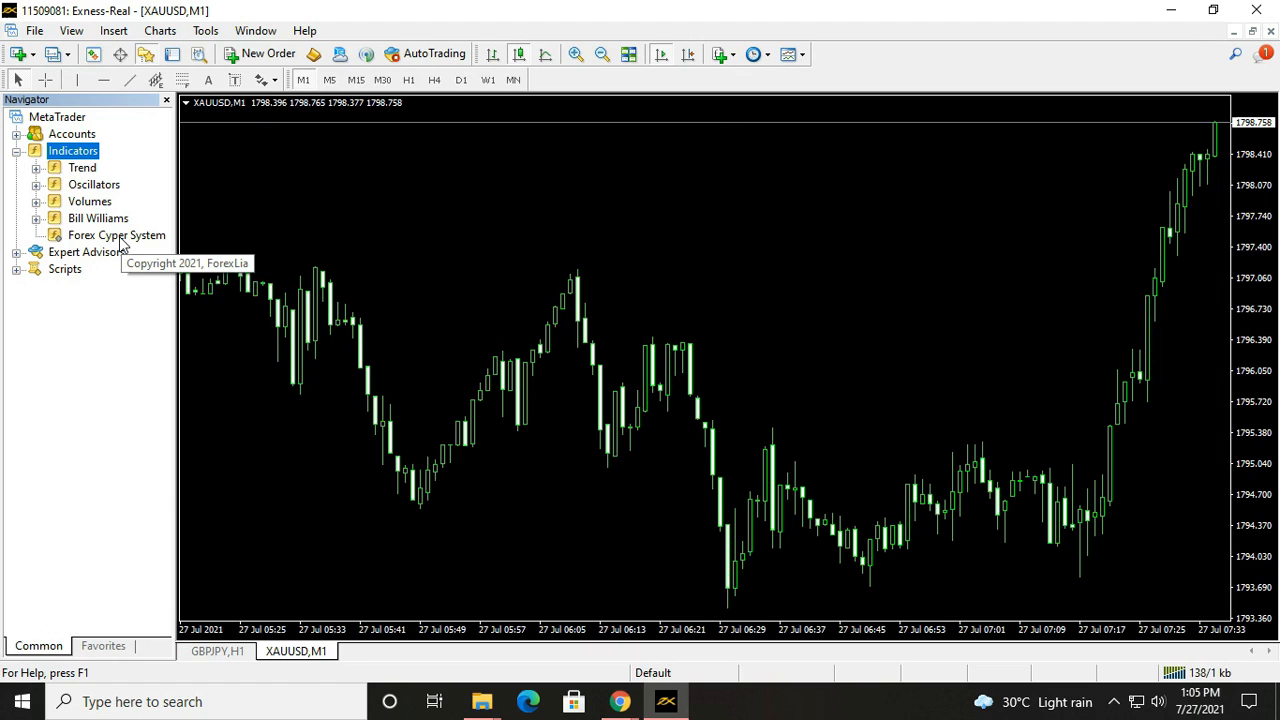
double_click(116, 234)
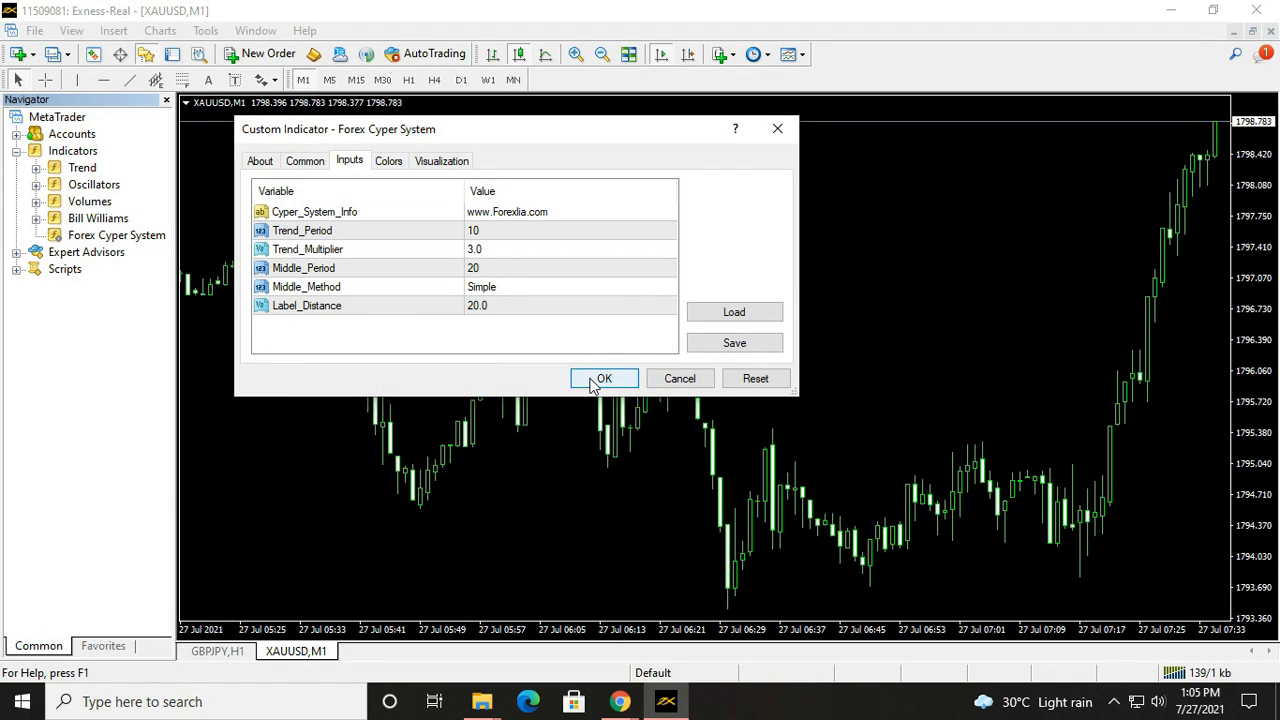
click(604, 378)
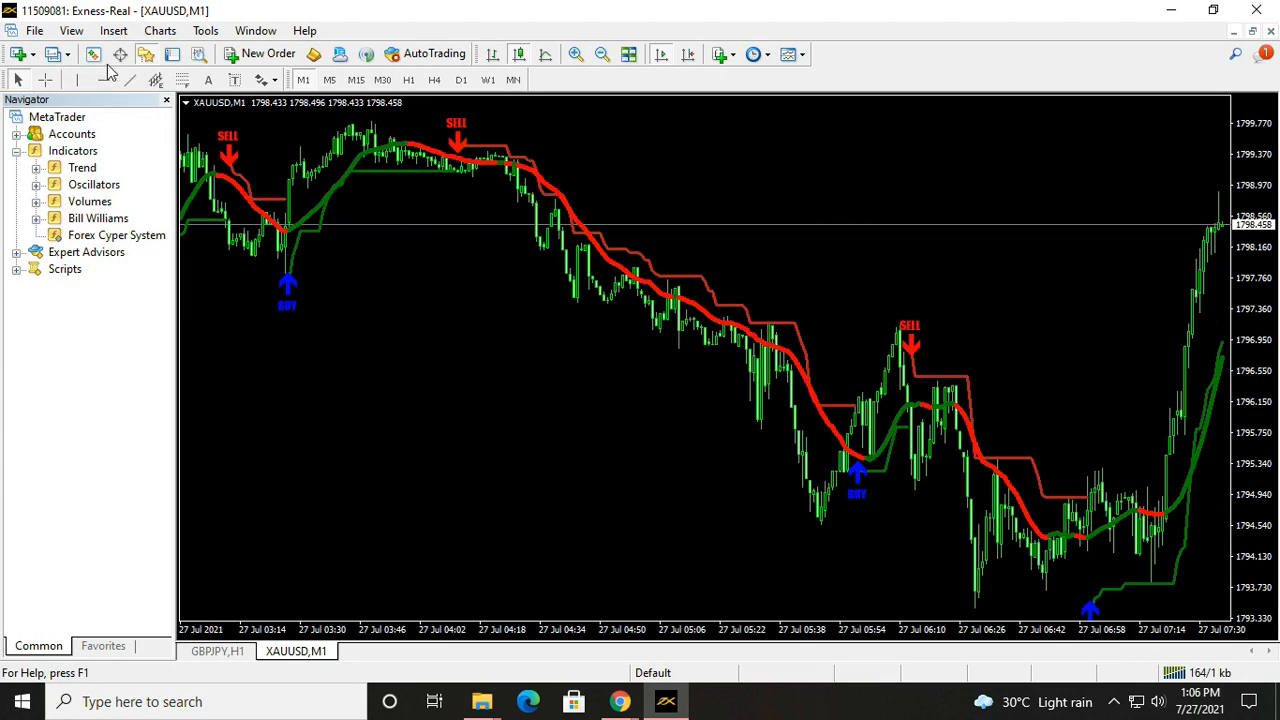
Create a new XAUUSD chart and load the Forex Cyper System template onto it.
click(34, 30)
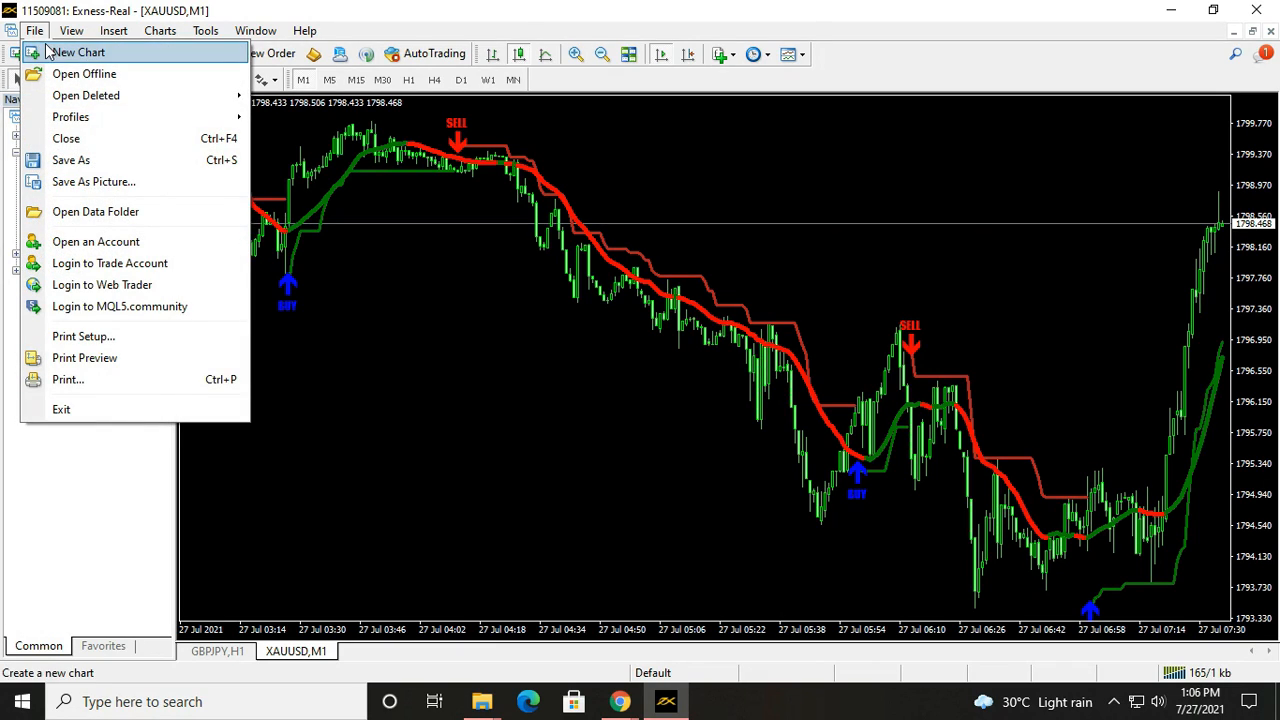
click(76, 52)
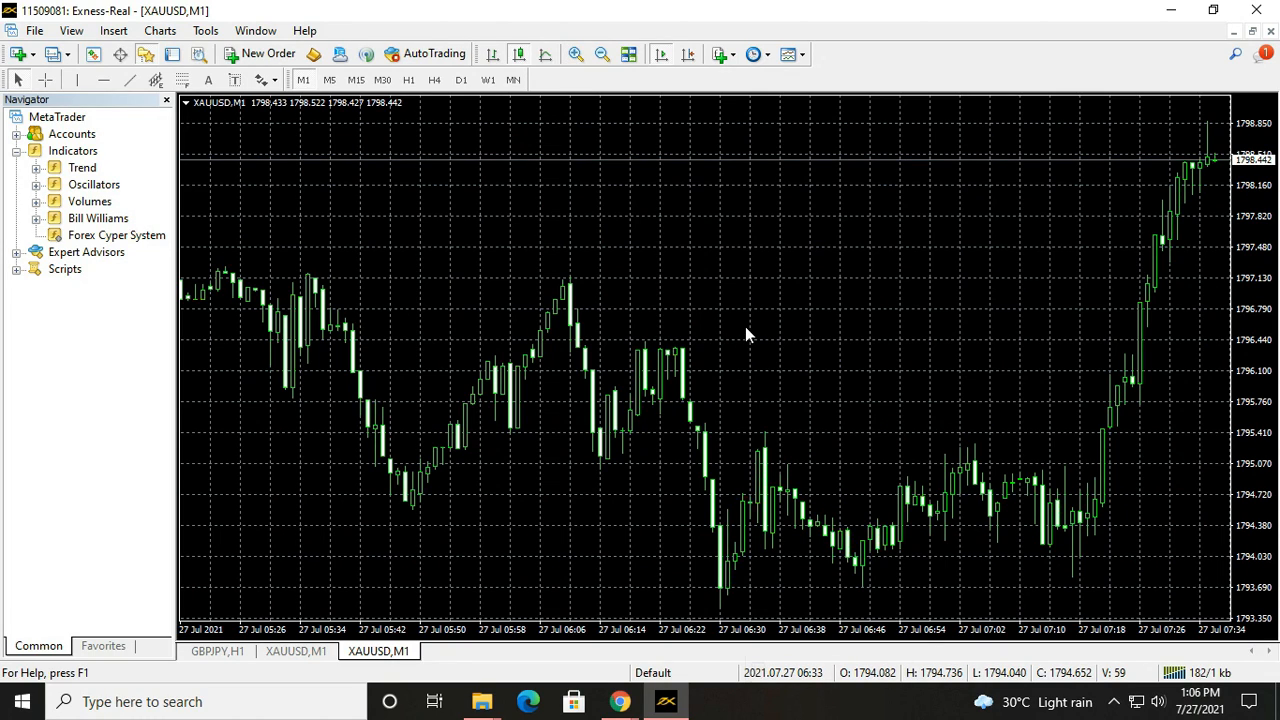
right_click(744, 336)
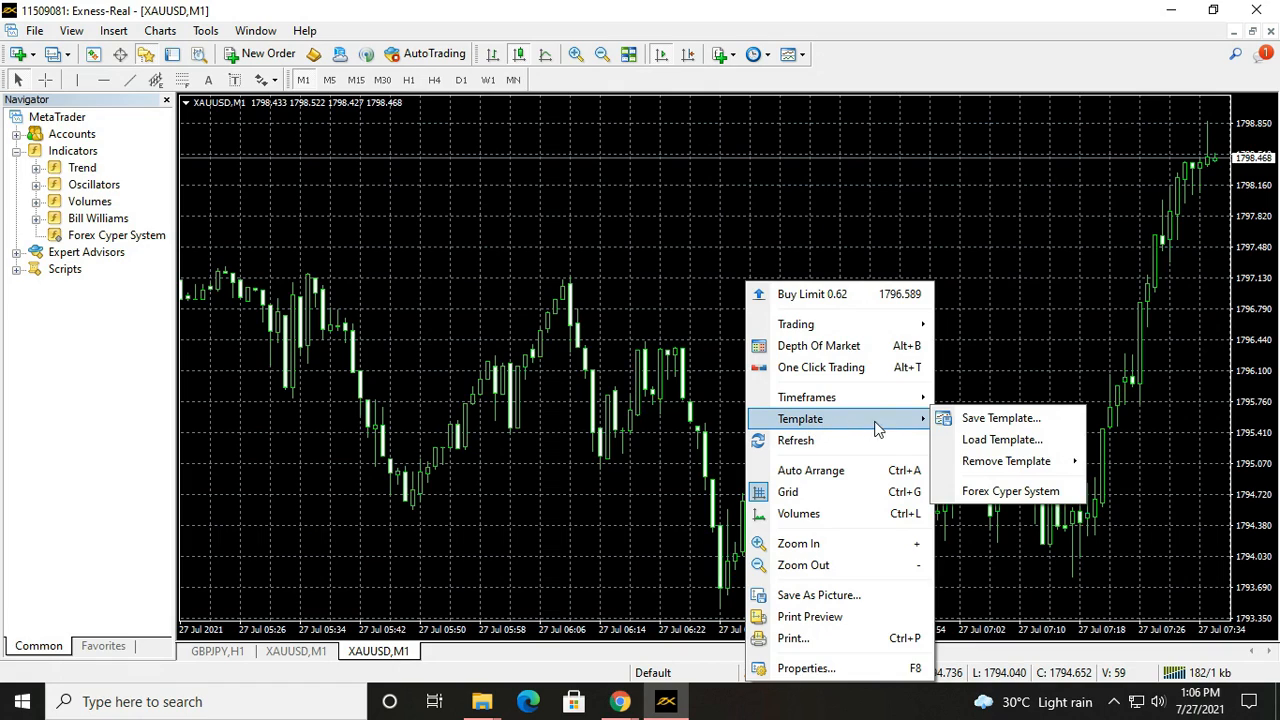
mouse_move(1010, 492)
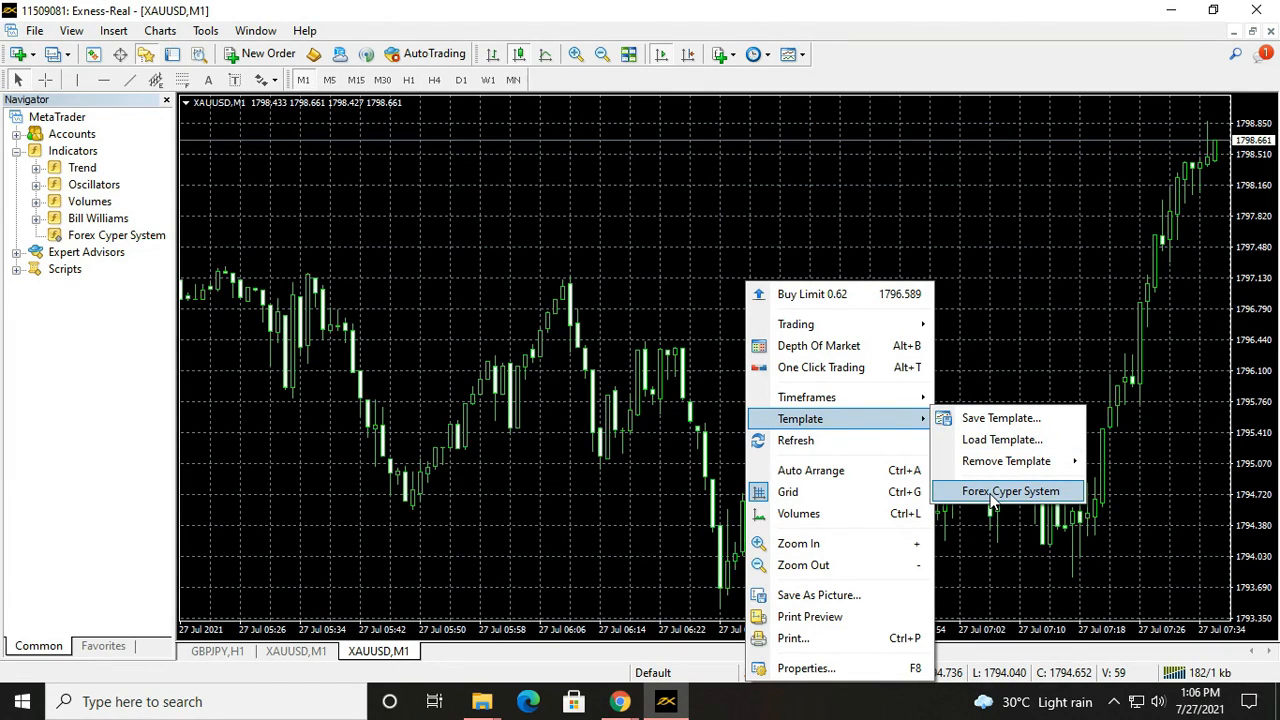
click(1012, 492)
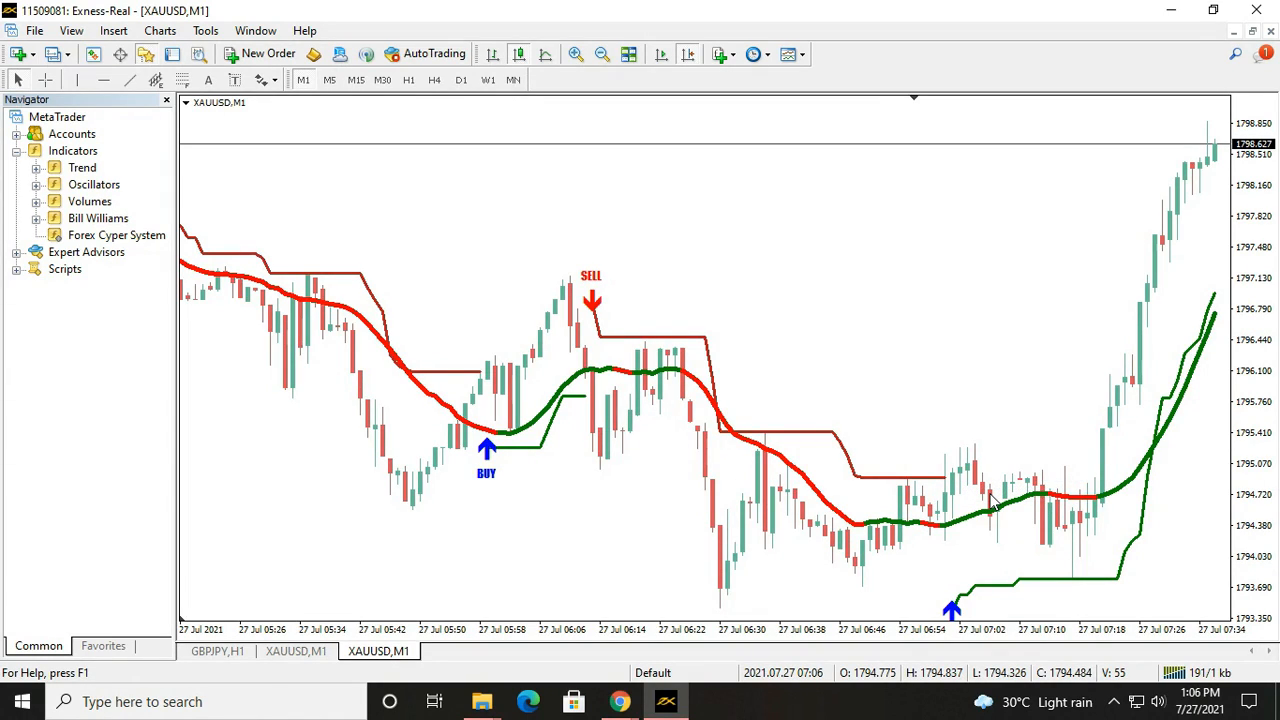